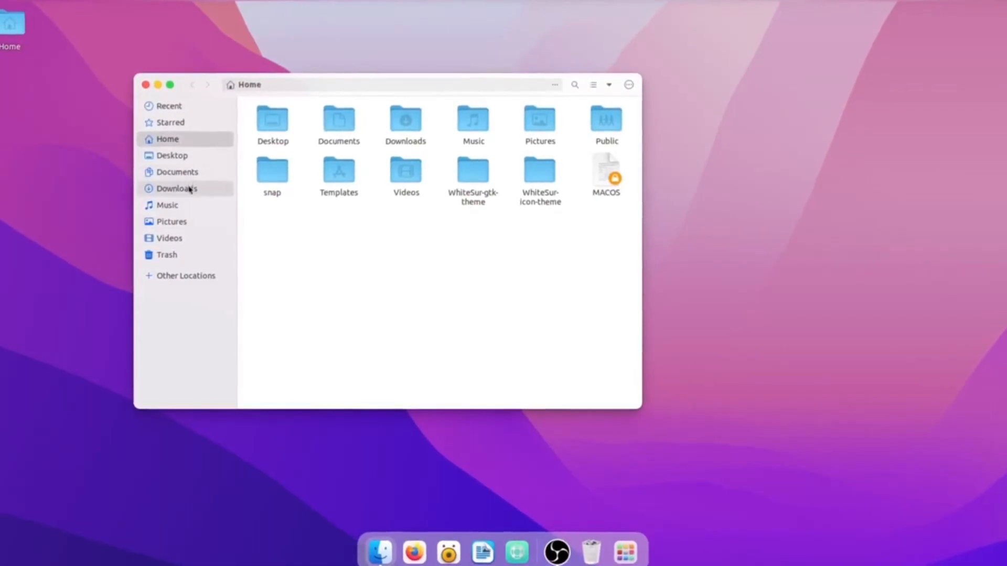
# Browse the desktop overview and quick-settings menu before starting the install
pyautogui.click(404, 122)
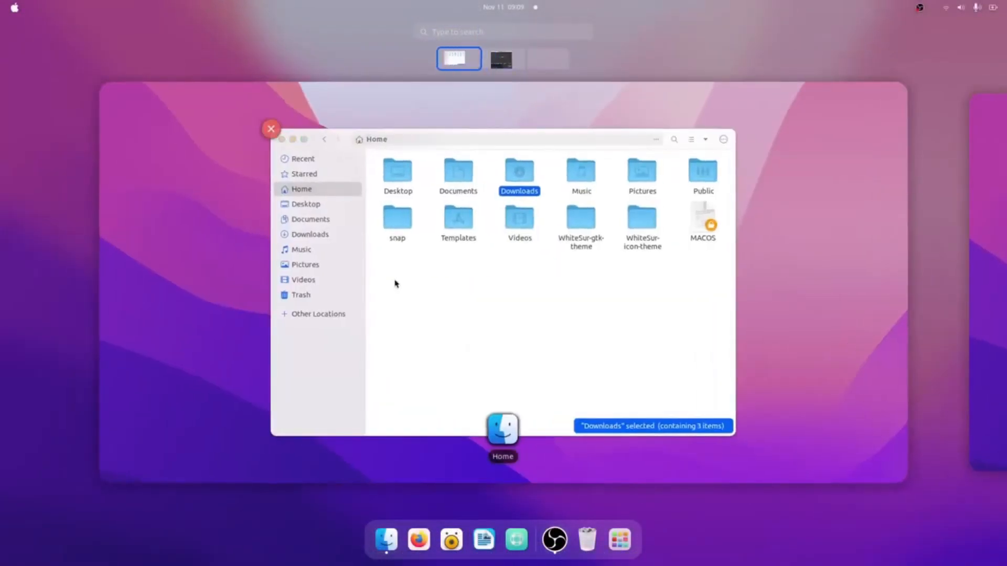
pyautogui.click(619, 539)
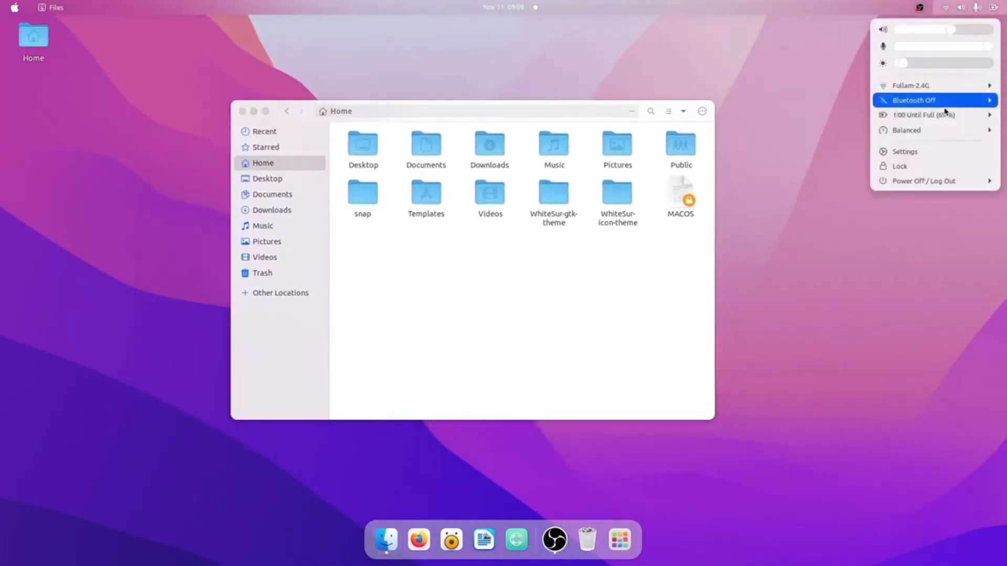
pyautogui.click(913, 99)
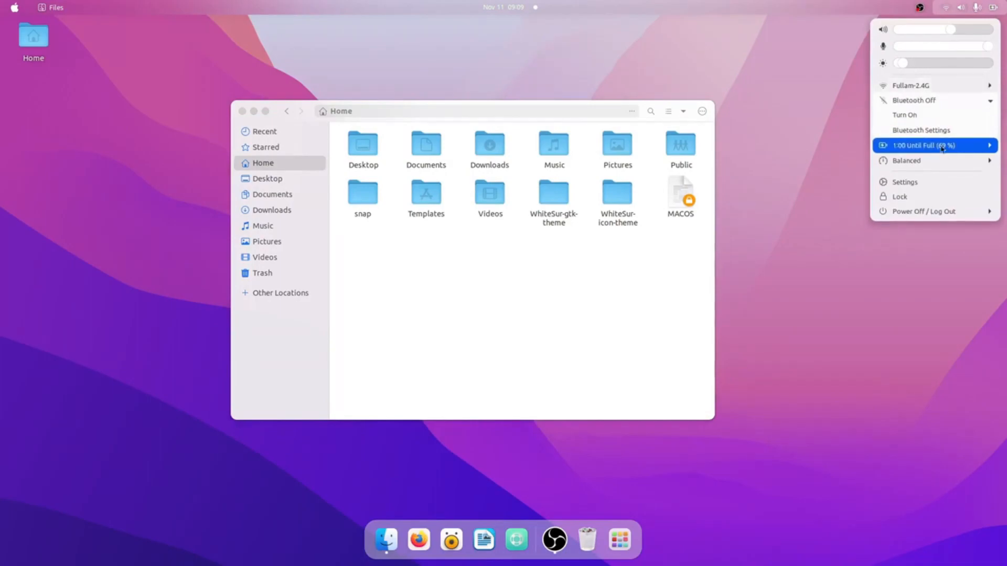
pyautogui.click(906, 160)
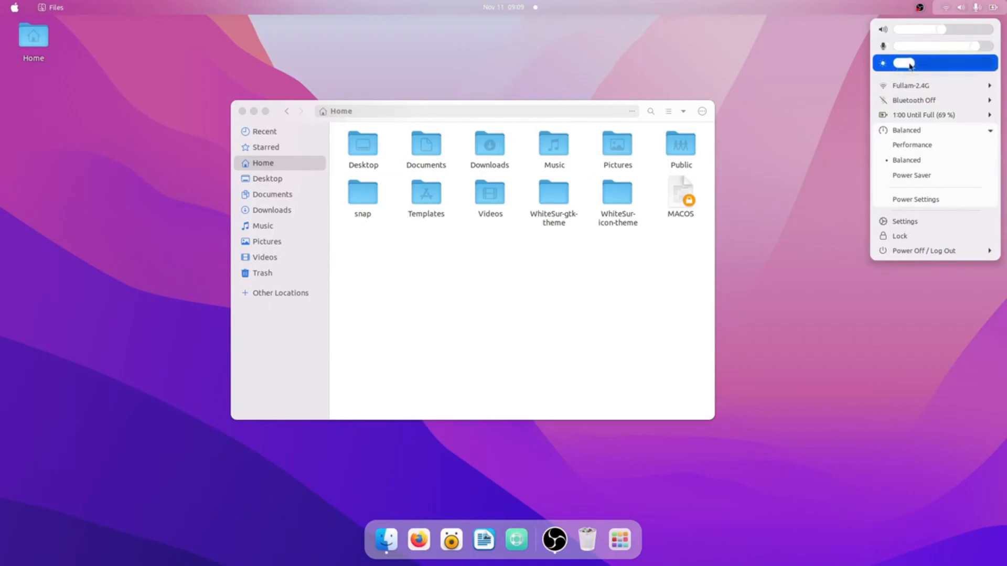
pyautogui.click(502, 8)
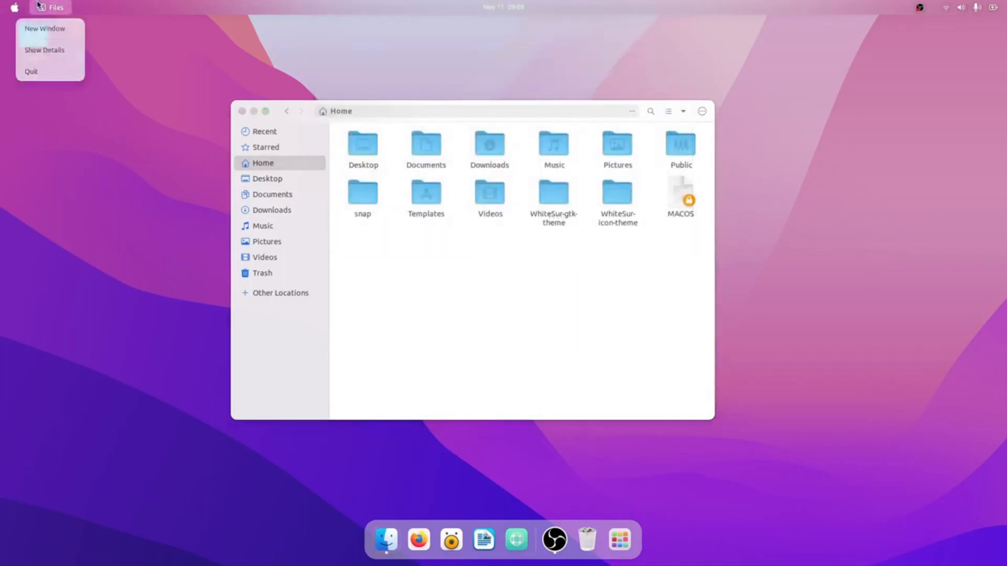
pyautogui.click(125, 58)
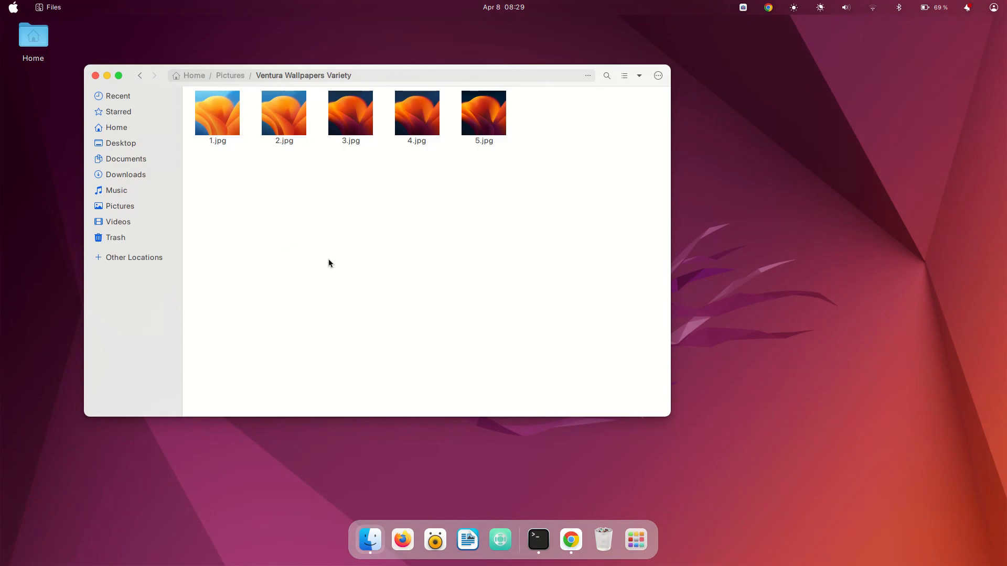
pyautogui.moveTo(621, 211)
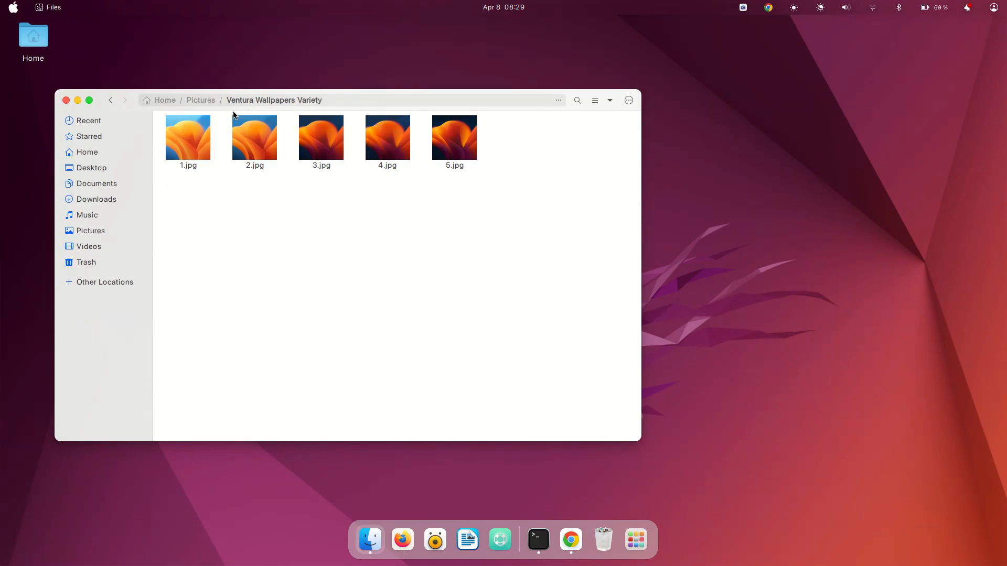
pyautogui.moveTo(312, 109)
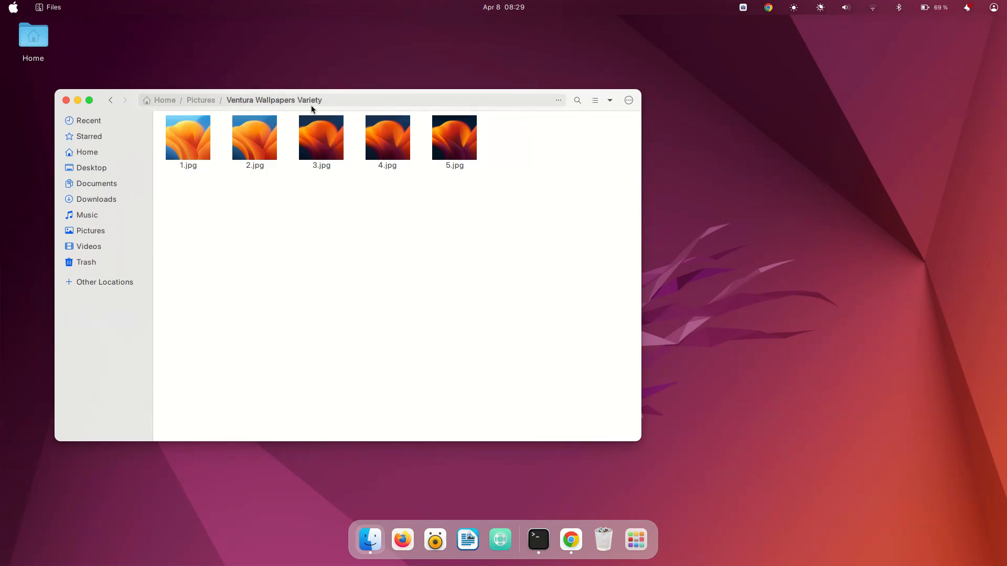
pyautogui.moveTo(212, 117)
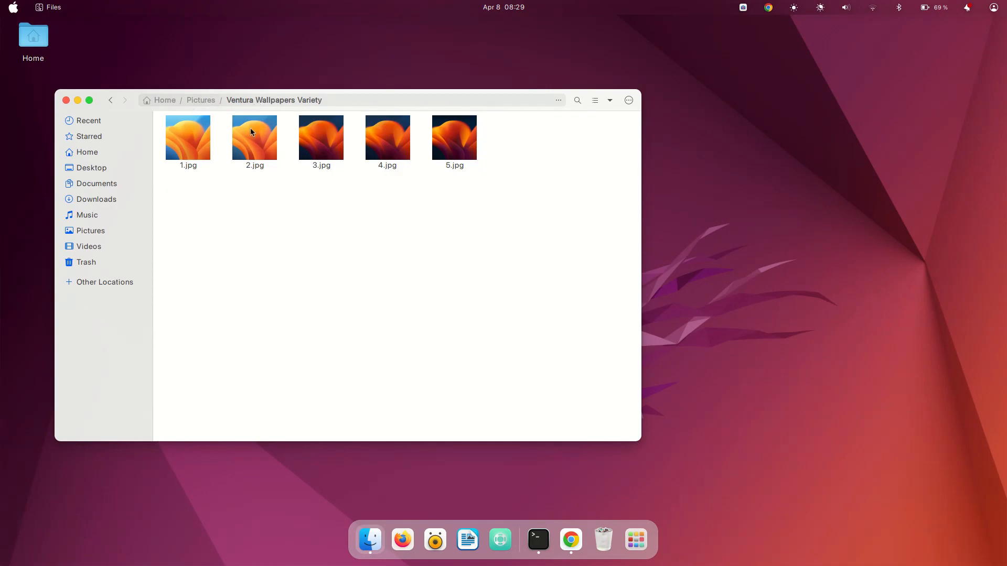
pyautogui.moveTo(427, 219)
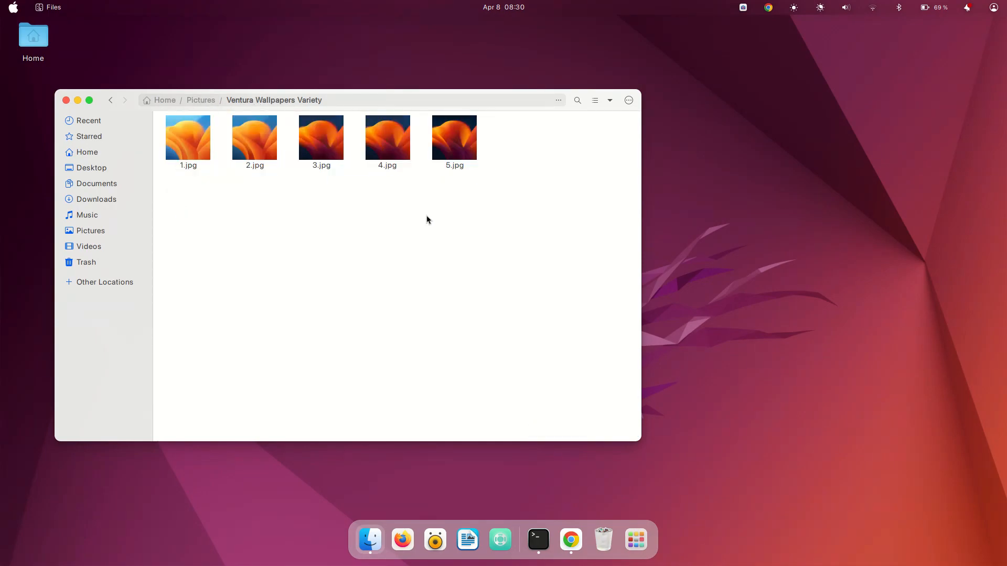
pyautogui.moveTo(375, 134)
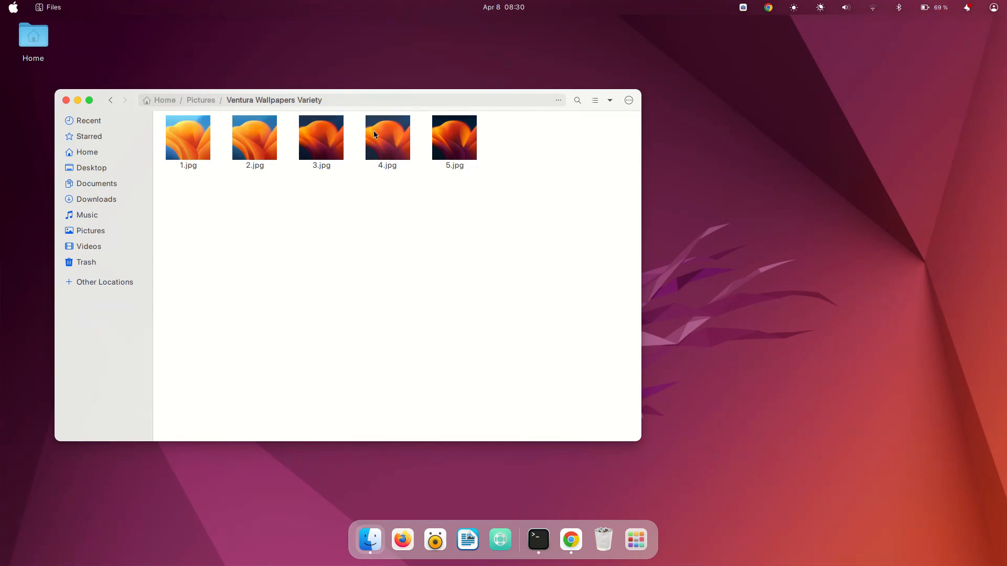
pyautogui.moveTo(454, 137)
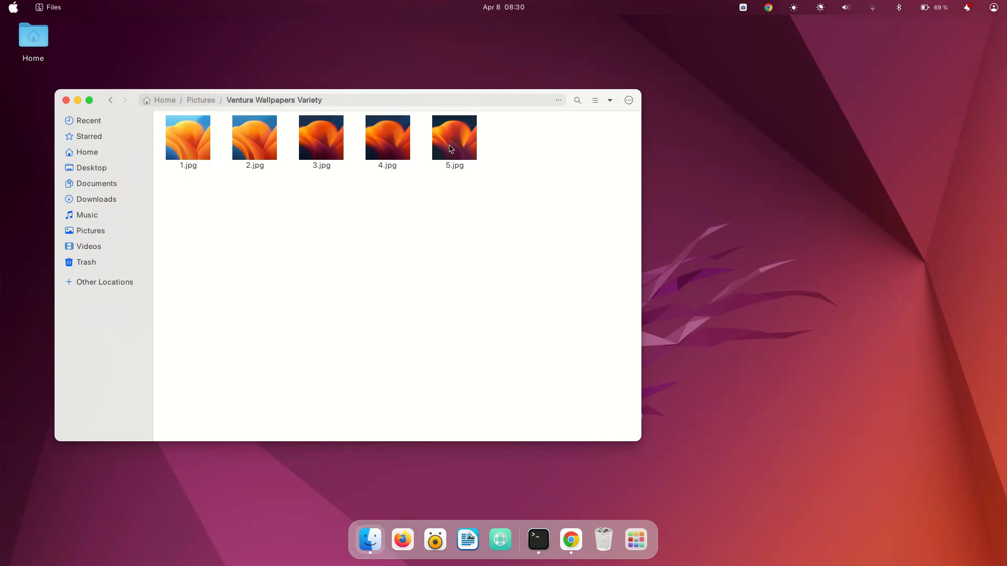
pyautogui.moveTo(321, 190)
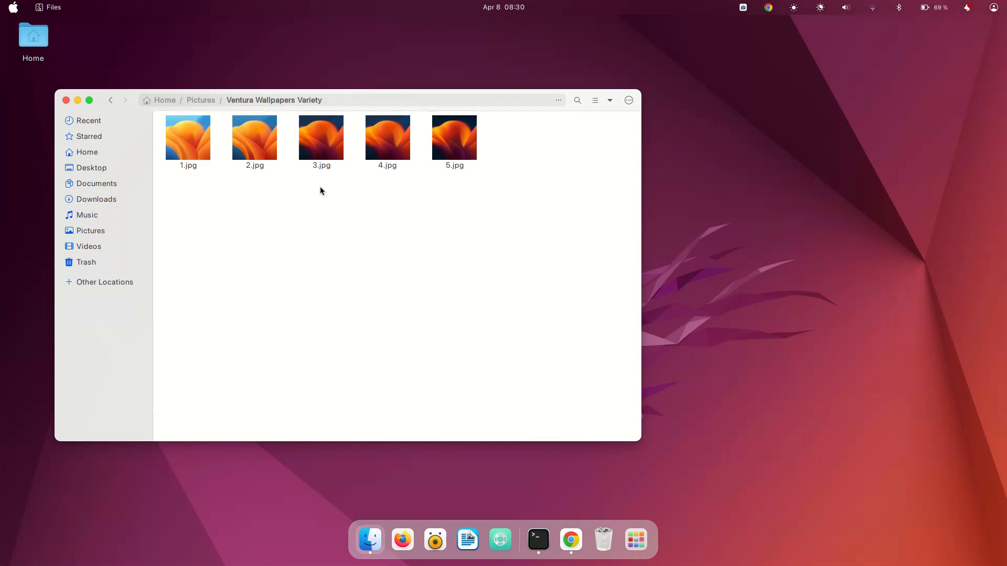
pyautogui.moveTo(290, 176)
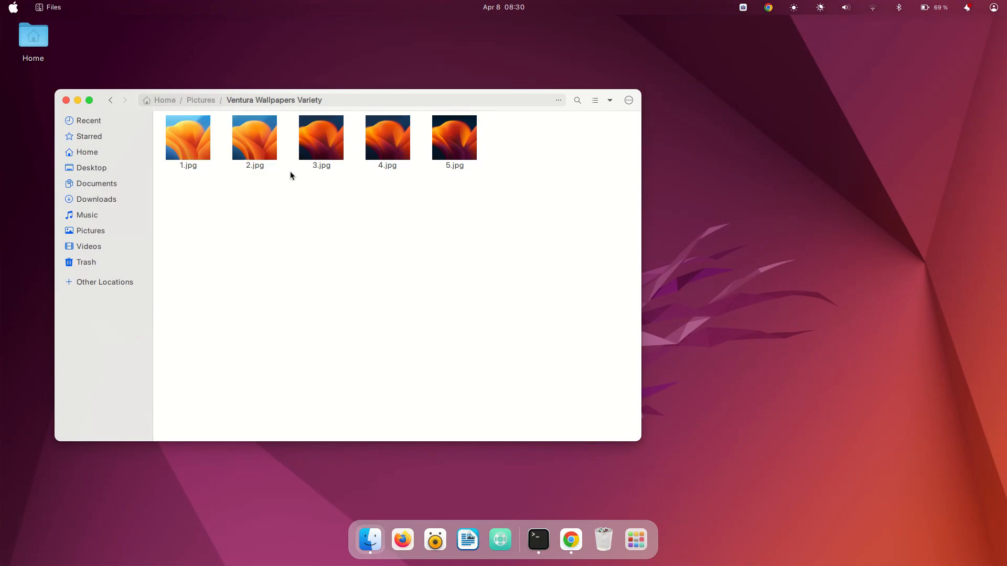
pyautogui.moveTo(494, 150)
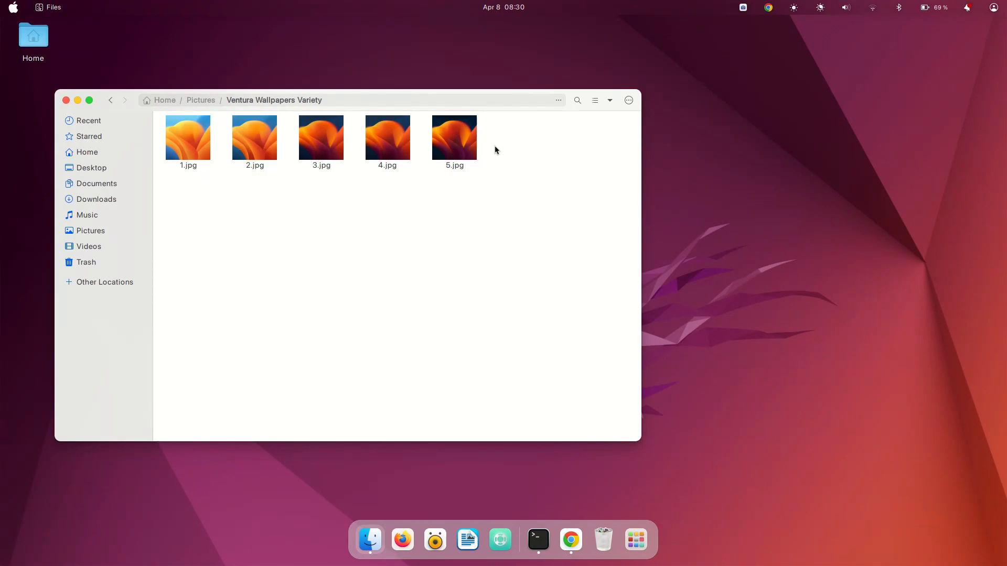
pyautogui.moveTo(418, 203)
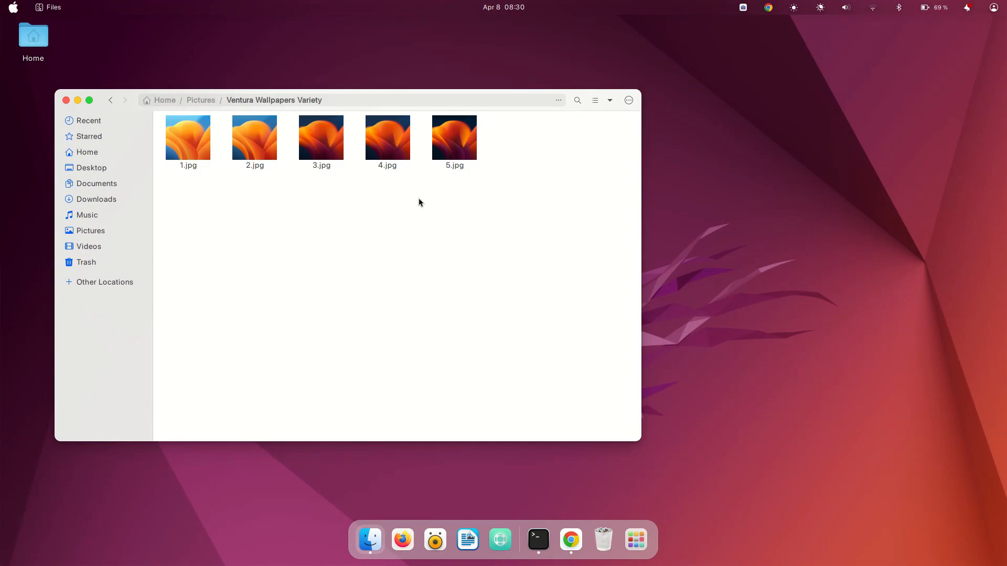
# Run 'sudo apt update; sudo apt install variety' in Terminal and enter the password
pyautogui.click(537, 539)
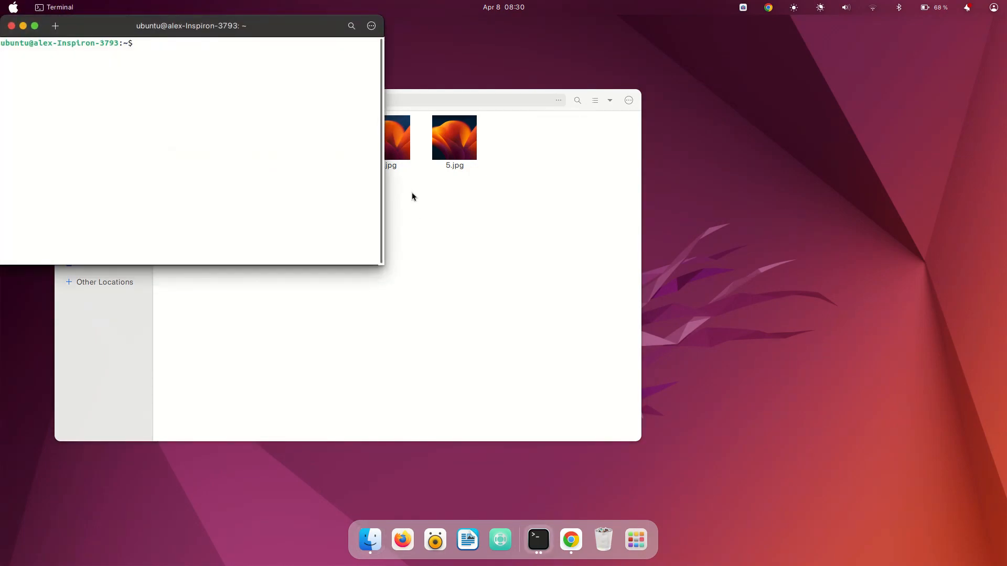
pyautogui.write('sudo ap')
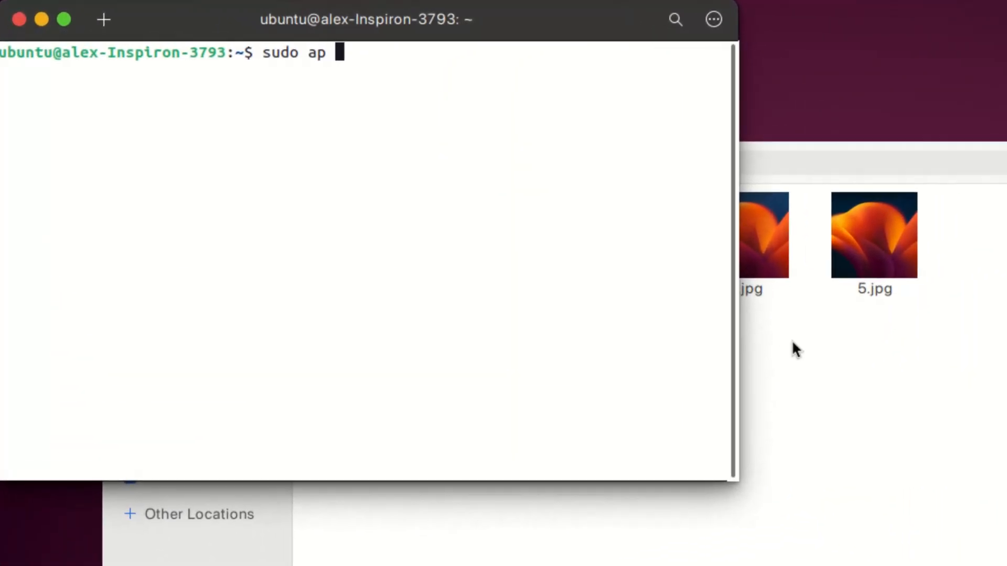
pyautogui.write('t update; sudo')
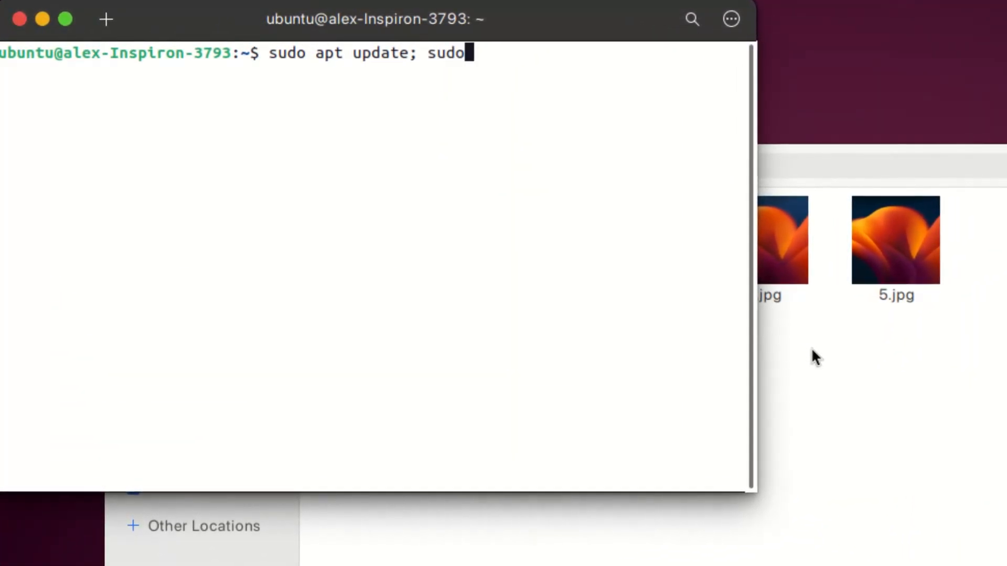
pyautogui.write('apt install variety')
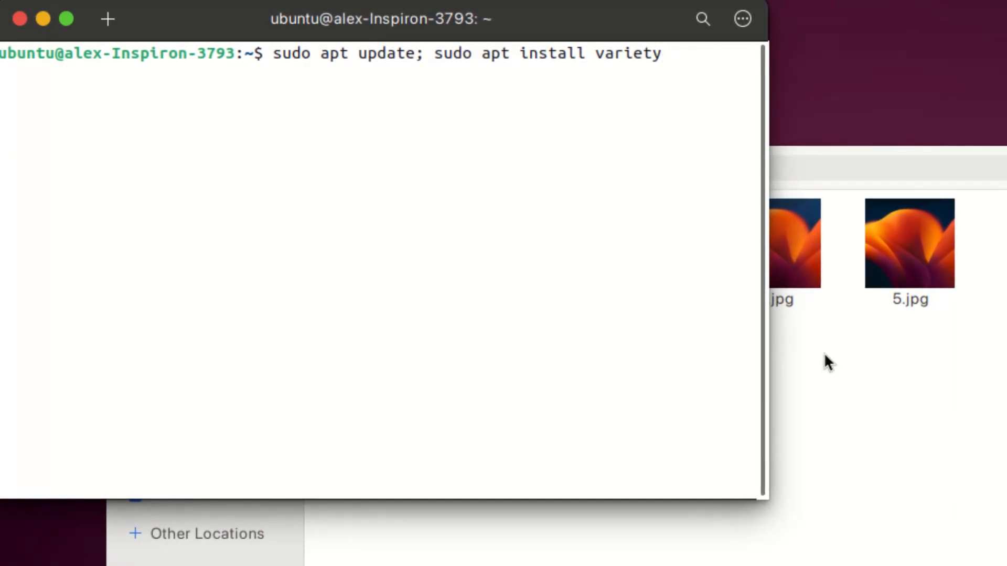
pyautogui.press('Return')
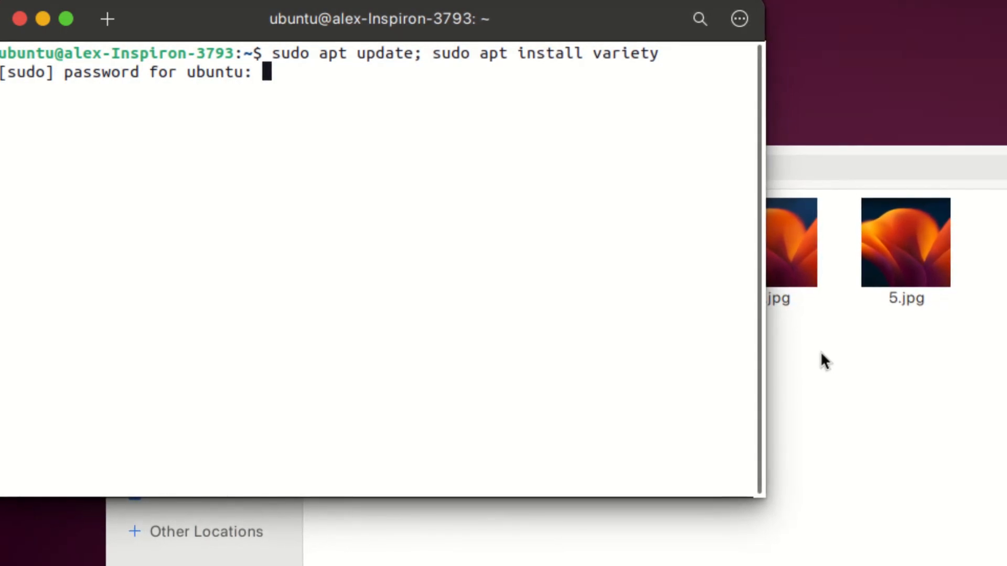
pyautogui.press('Return')
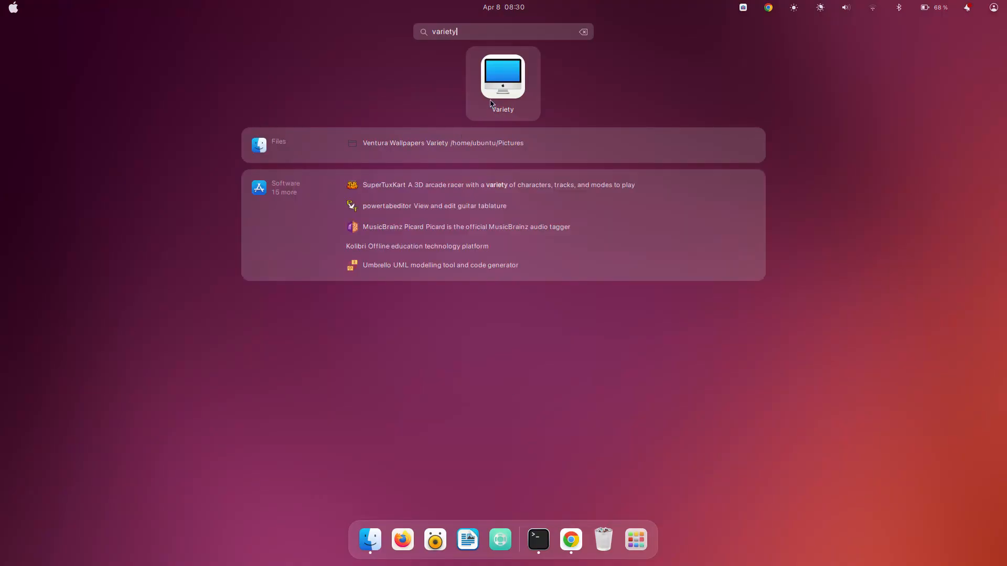
pyautogui.moveTo(493, 96)
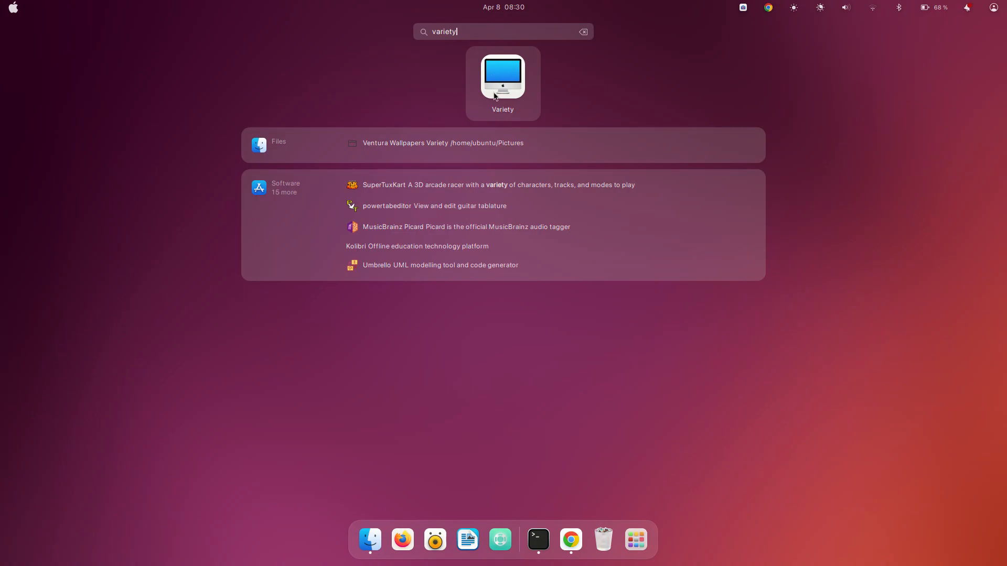
# Launch Variety and open Preferences from its top-bar indicator menu
pyautogui.click(442, 143)
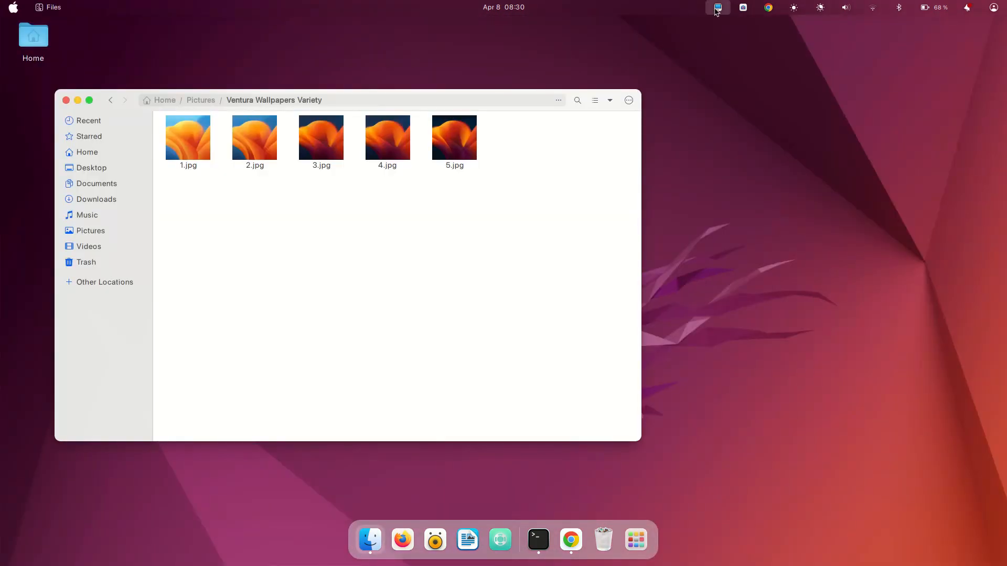
pyautogui.click(717, 7)
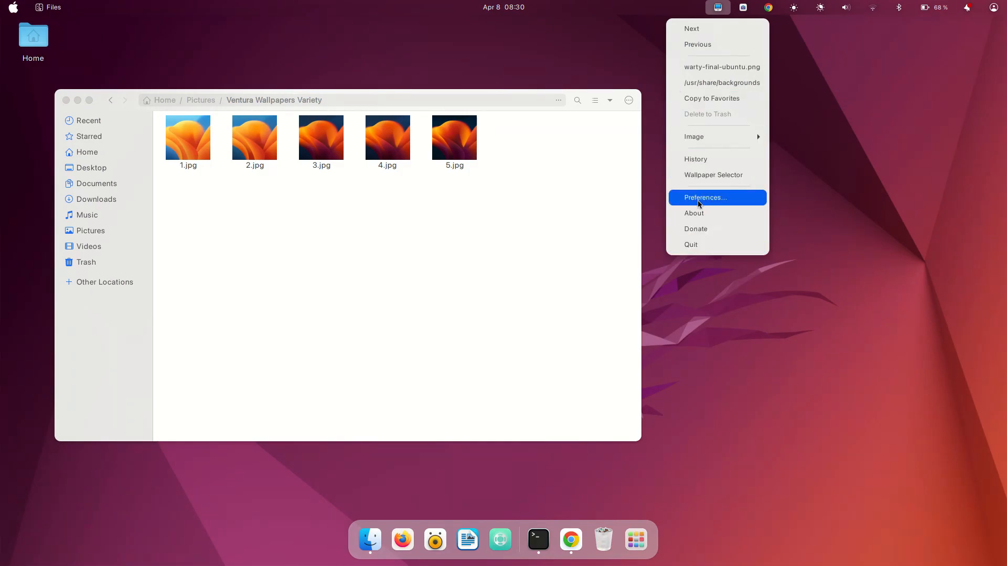
pyautogui.click(705, 197)
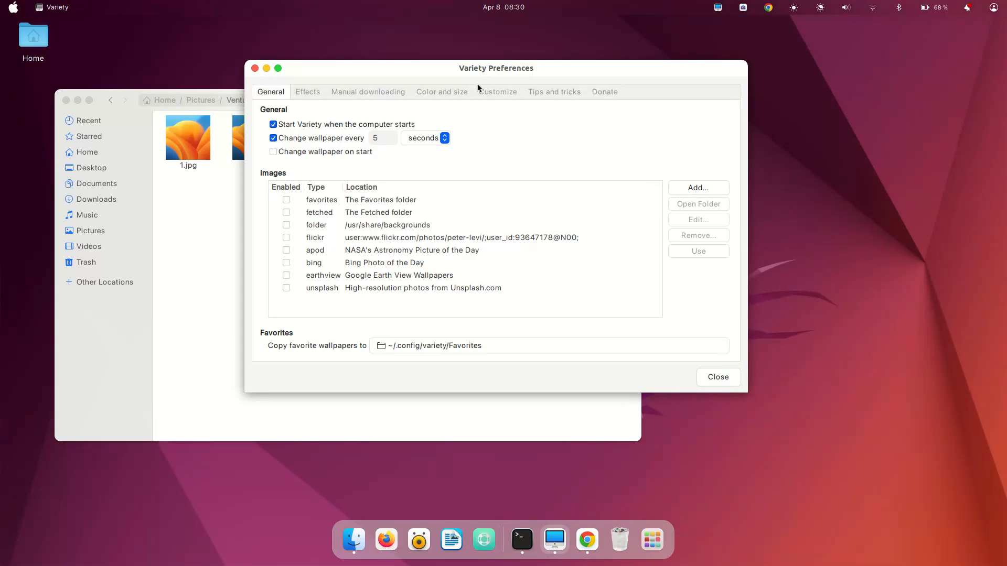
pyautogui.moveTo(403, 121)
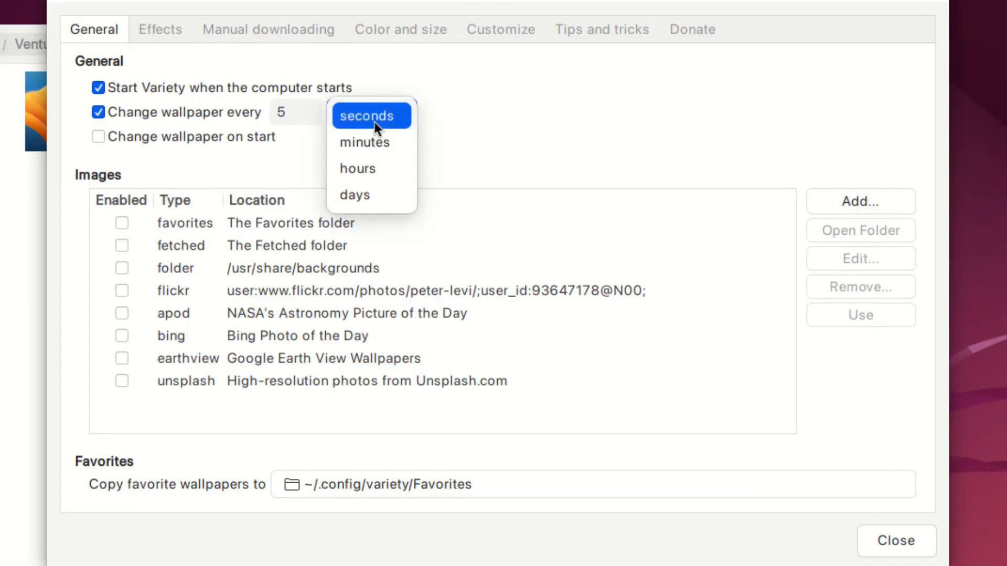
# Add the Ventura Wallpapers Variety folder from Pictures as a sequential album source
pyautogui.click(371, 115)
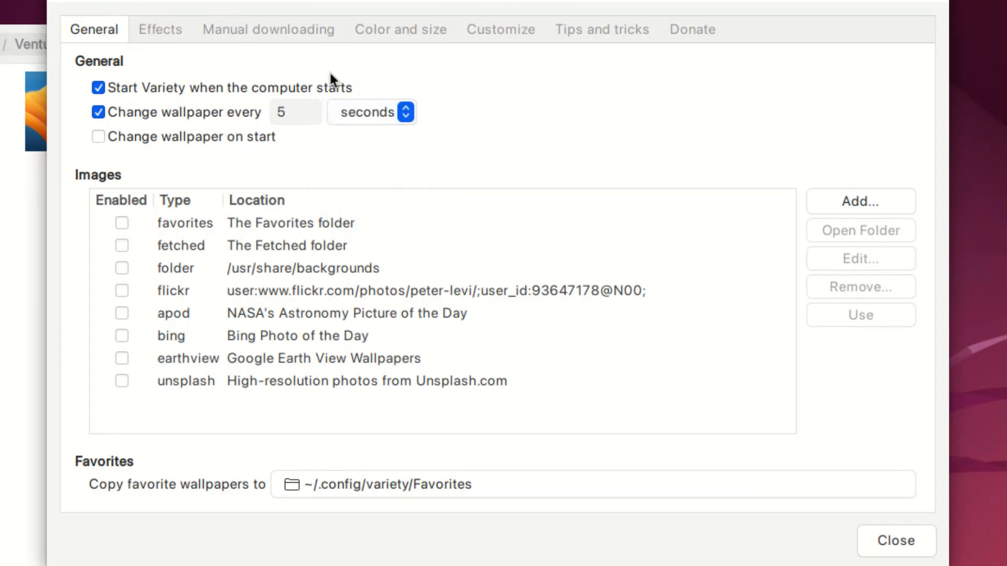
pyautogui.click(858, 202)
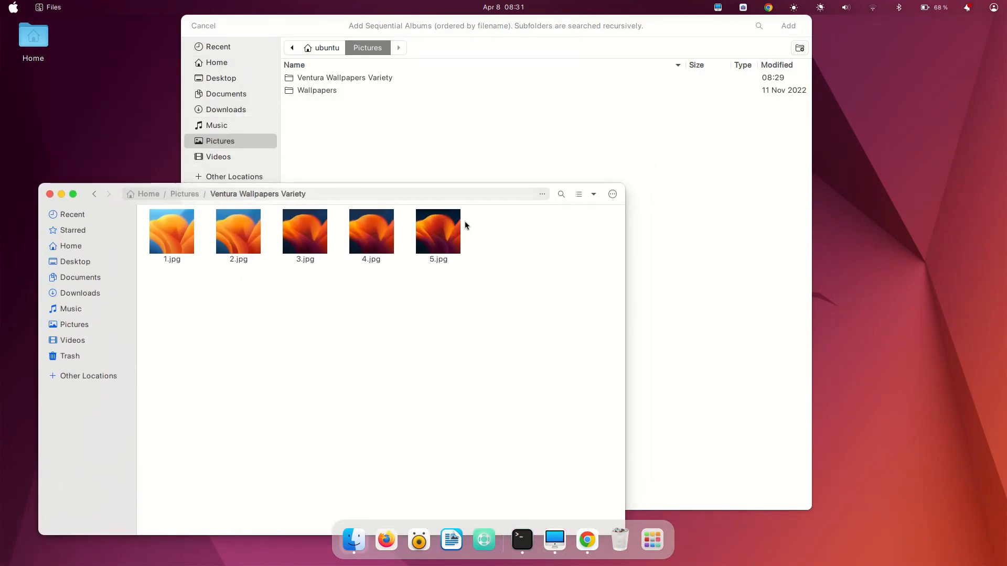
pyautogui.moveTo(723, 259)
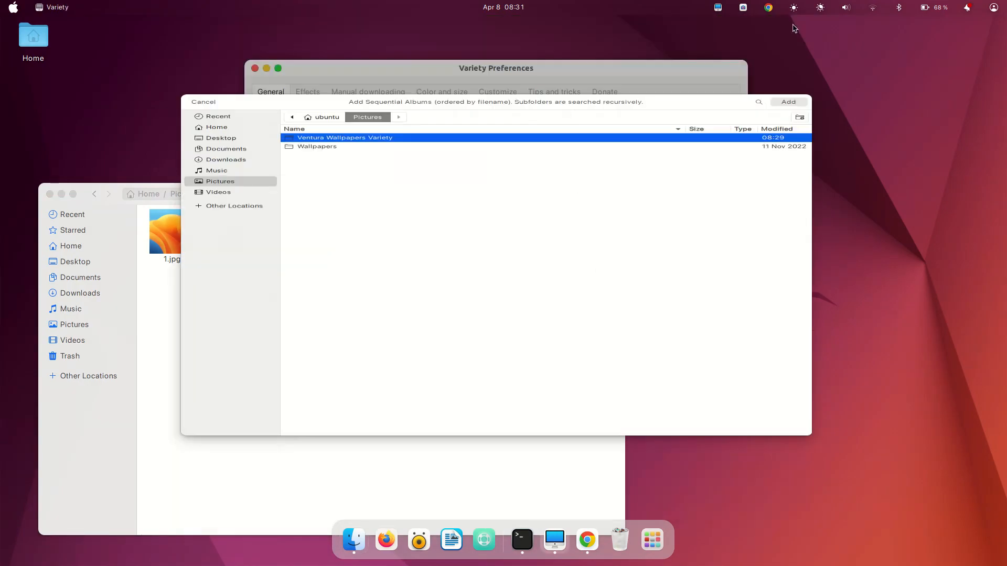
pyautogui.click(788, 102)
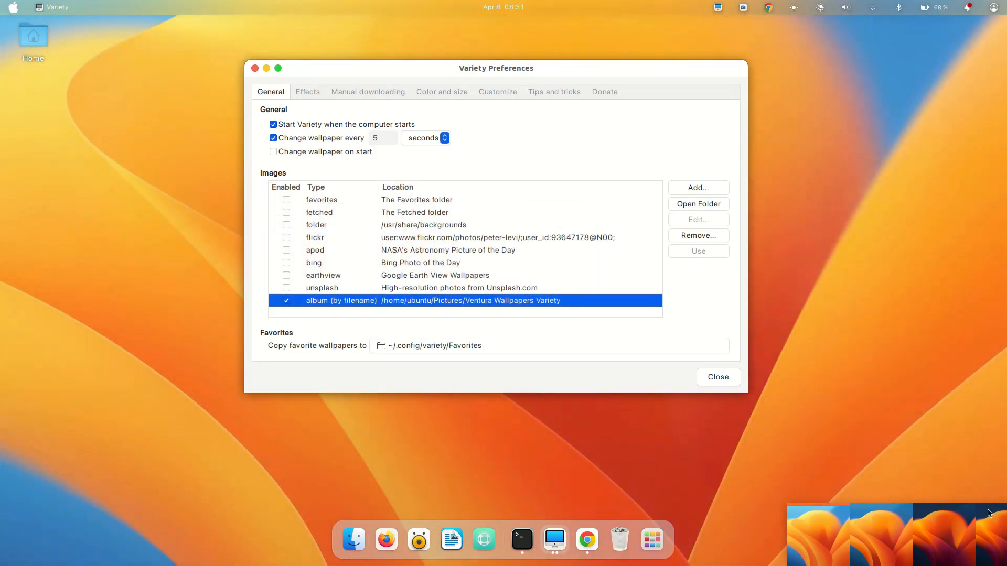
pyautogui.moveTo(706, 483)
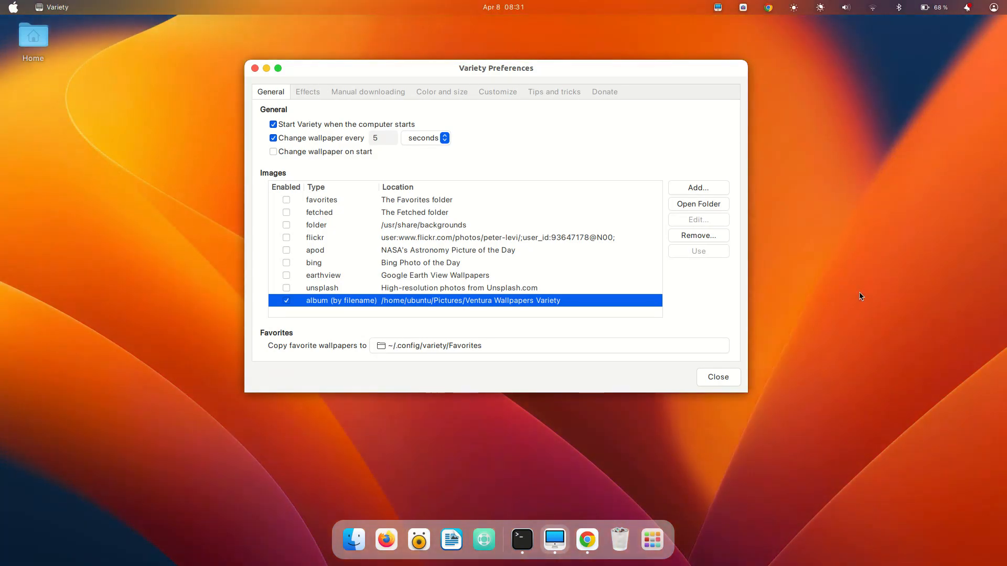
pyautogui.moveTo(272, 102)
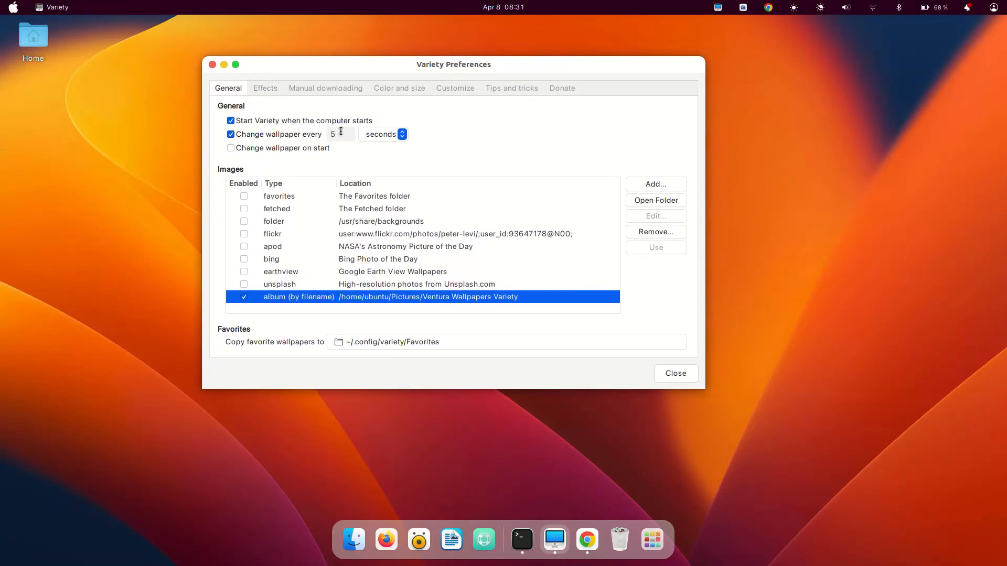
pyautogui.moveTo(382, 143)
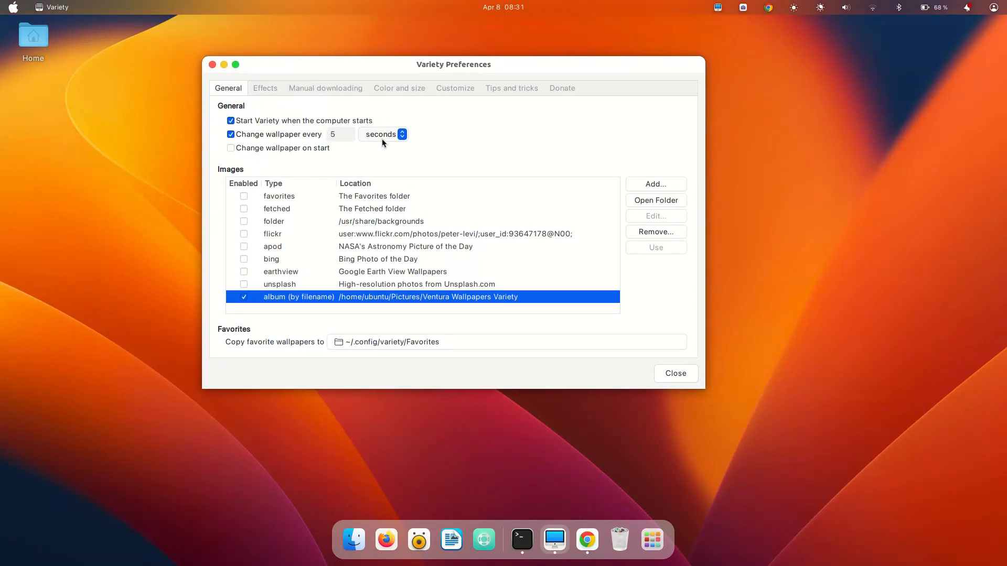
# Switch the wallpaper change interval unit from seconds to hours
pyautogui.click(381, 134)
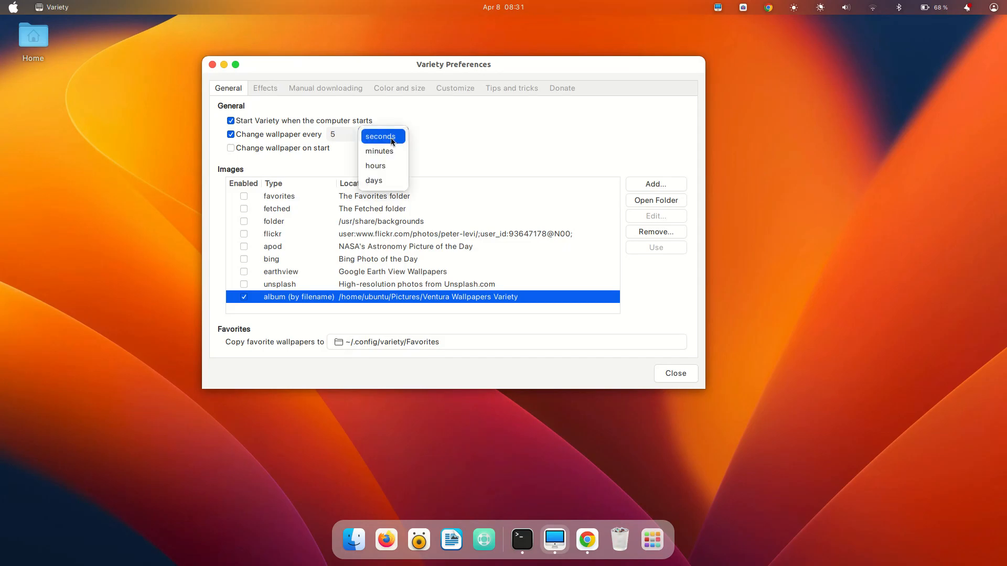
pyautogui.click(375, 166)
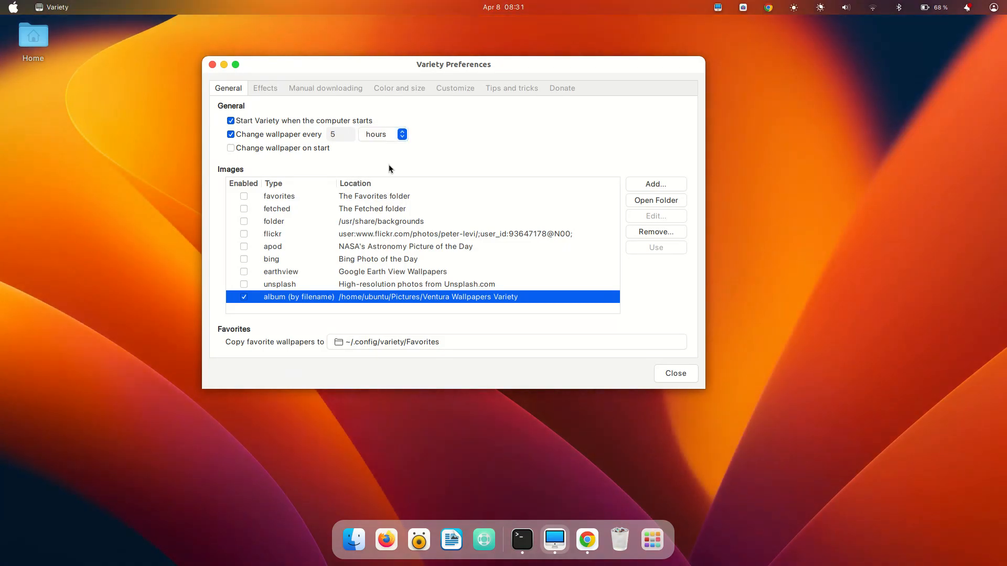
pyautogui.moveTo(360, 182)
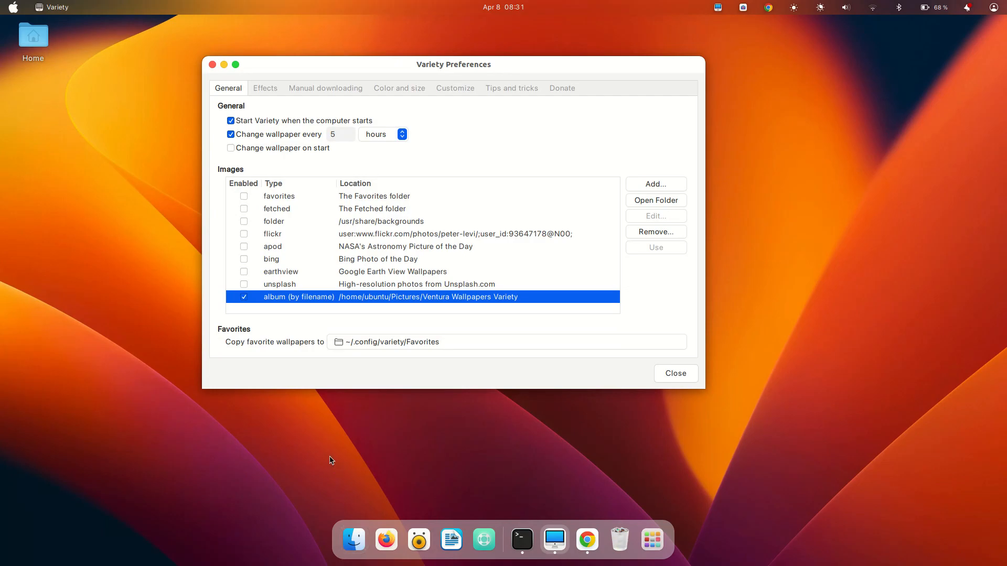
pyautogui.moveTo(321, 464)
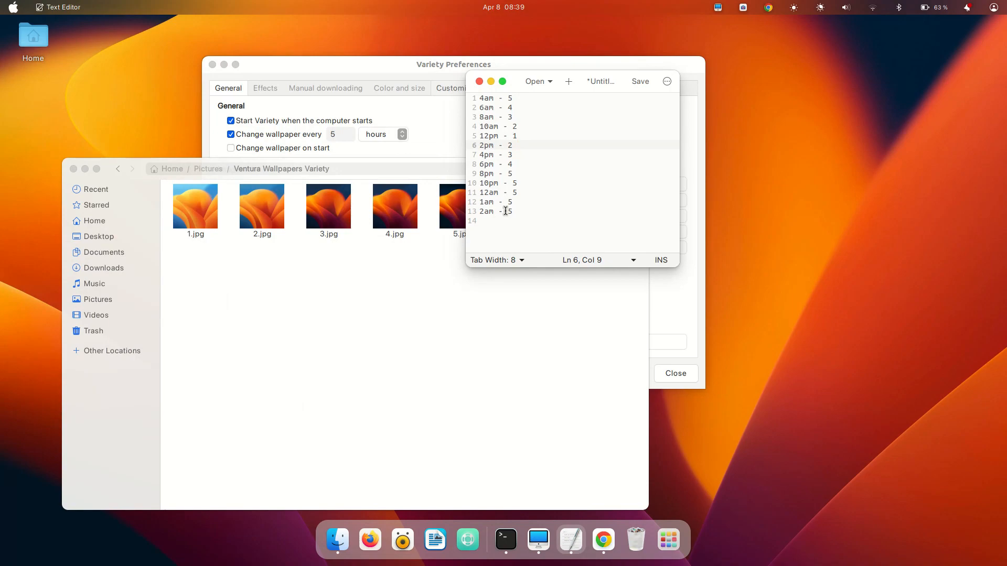
# Insert spaces before the 10pm, 6am and 4am schedule numbers so they align
pyautogui.click(514, 183)
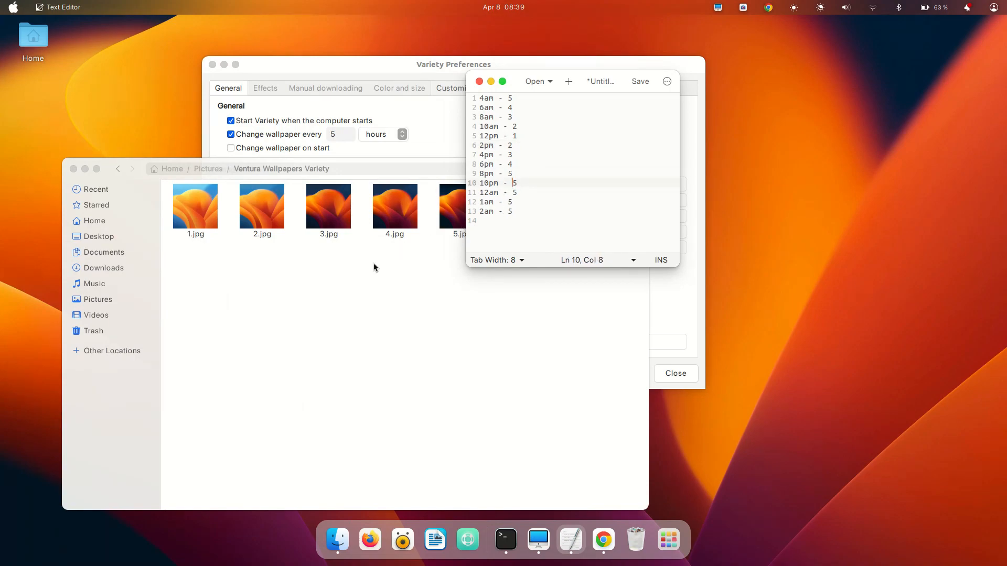
pyautogui.click(461, 205)
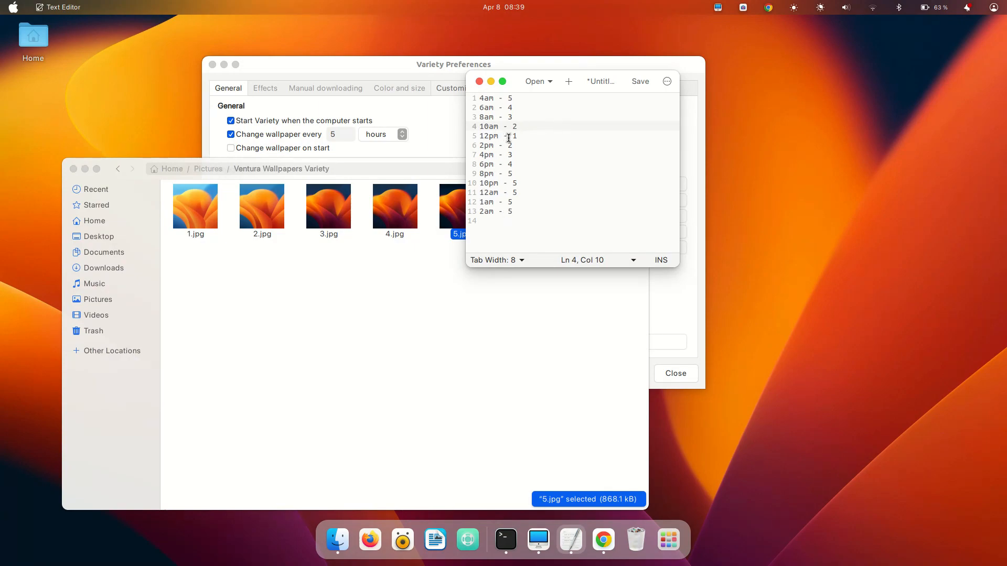
pyautogui.click(514, 155)
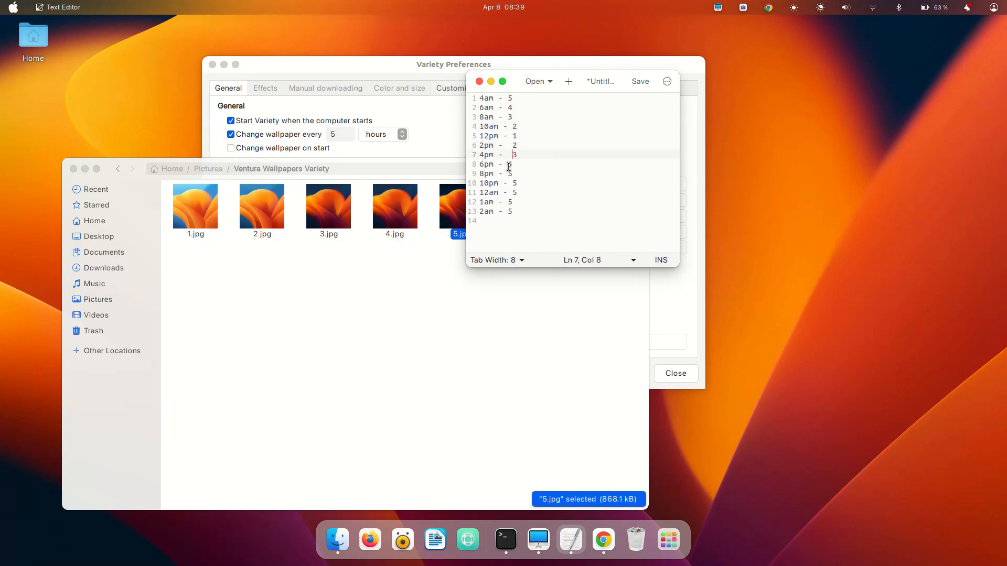
pyautogui.click(508, 201)
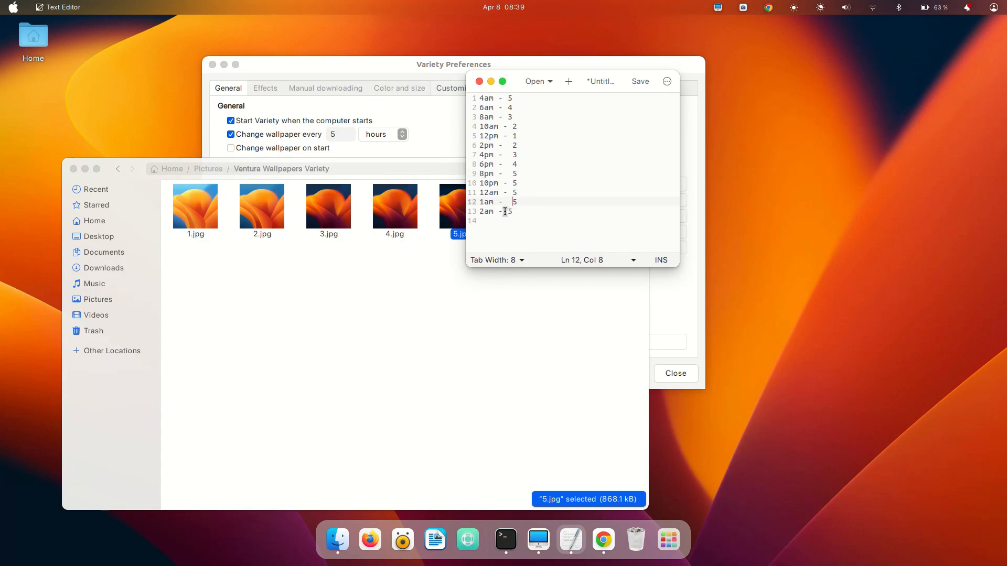
pyautogui.click(514, 107)
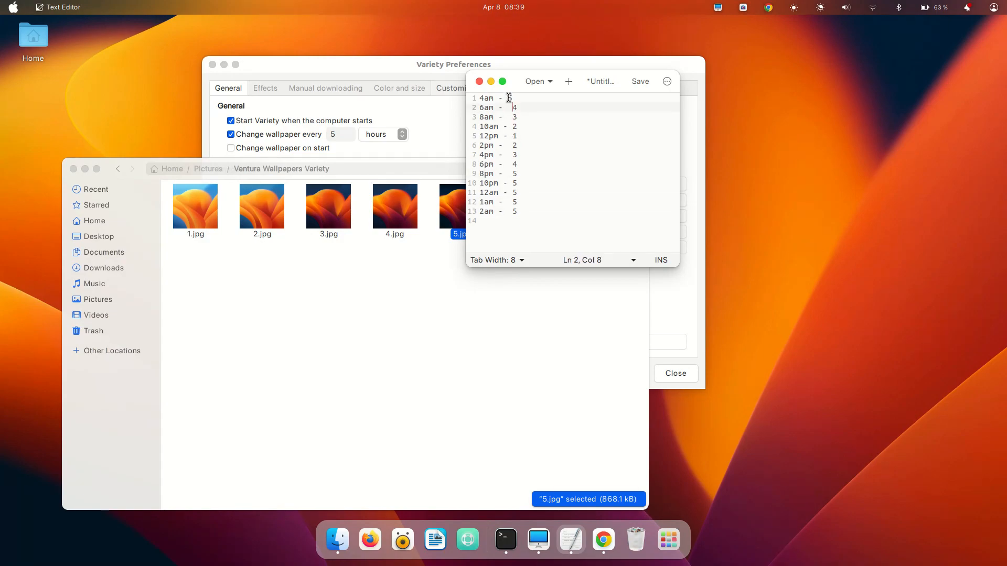
pyautogui.click(514, 97)
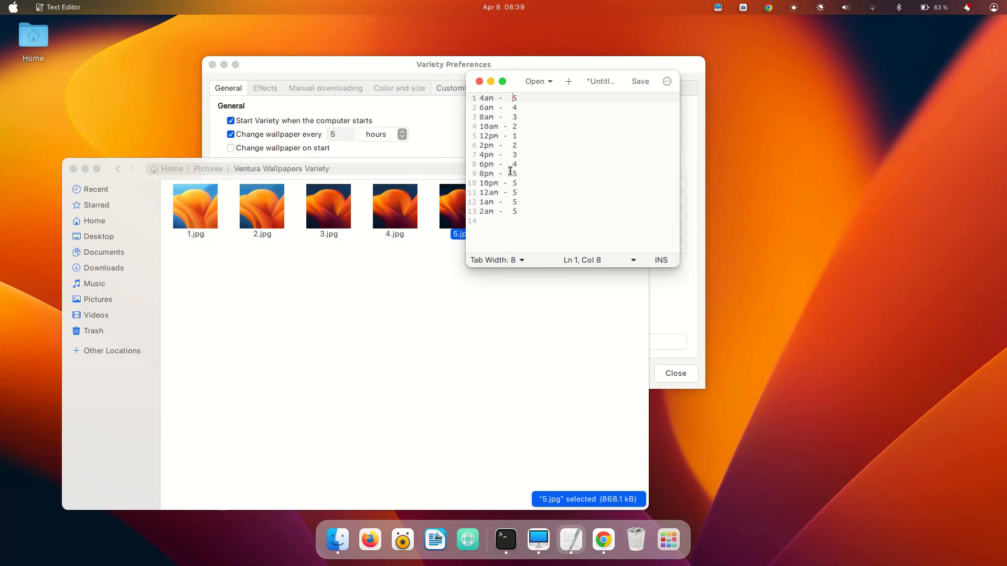
# Select the whole schedule text, clear the selection and bring the notes back to front
pyautogui.click(261, 205)
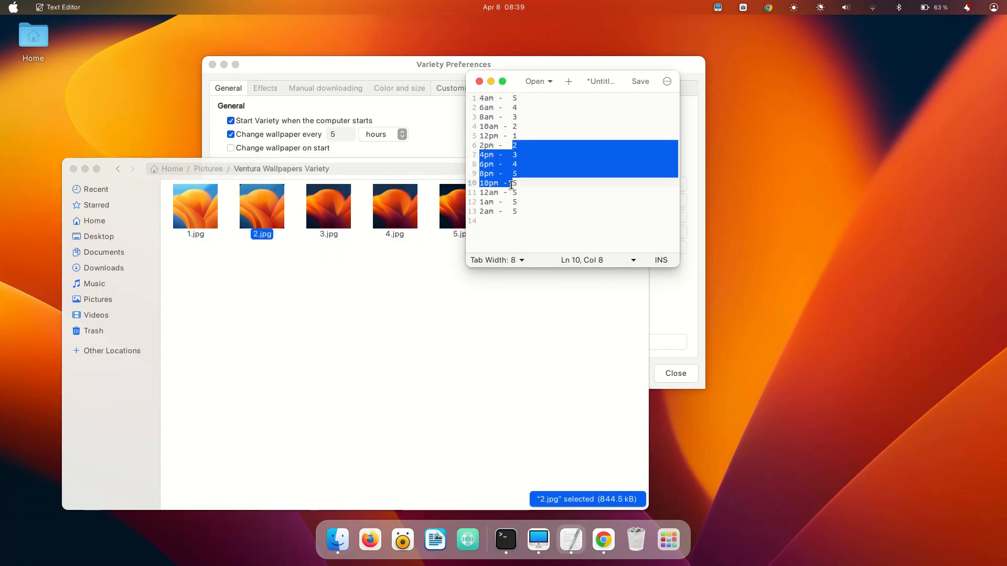
pyautogui.click(513, 173)
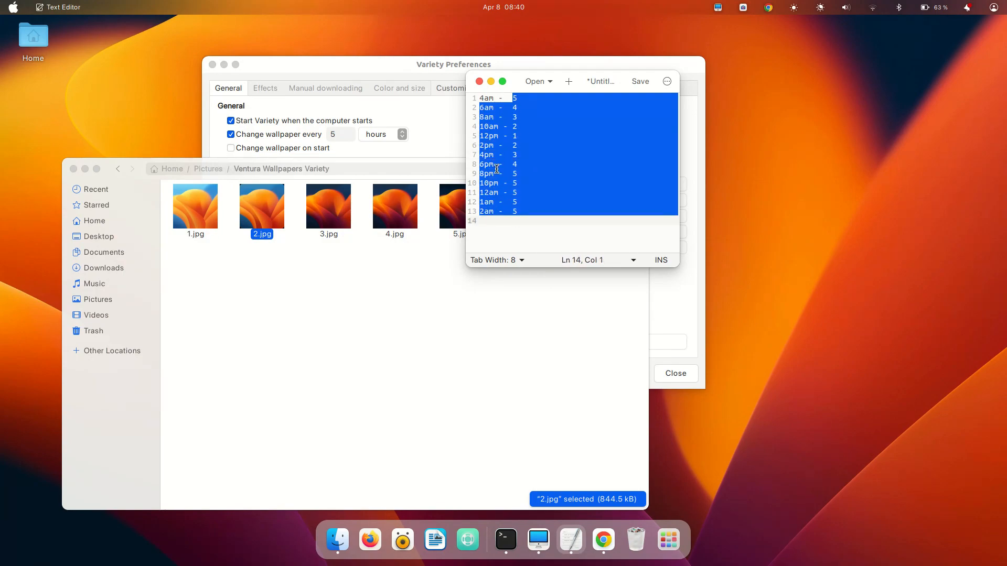
pyautogui.click(514, 155)
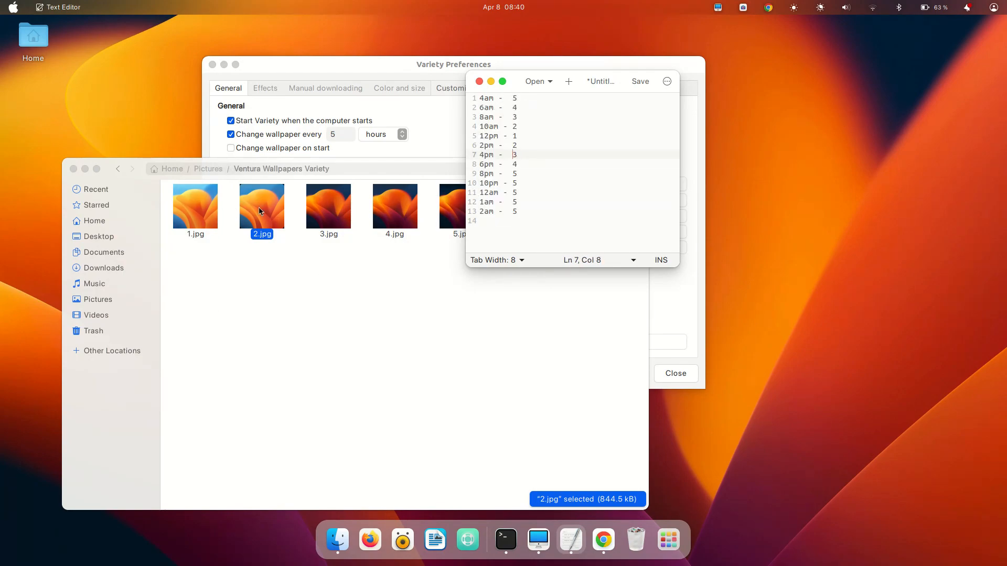
pyautogui.moveTo(388, 290)
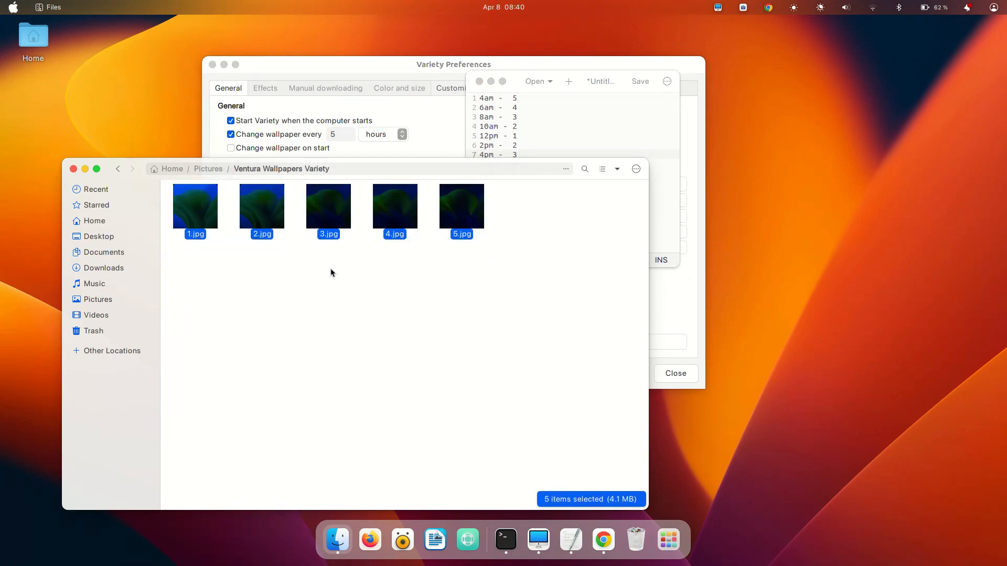
pyautogui.click(195, 205)
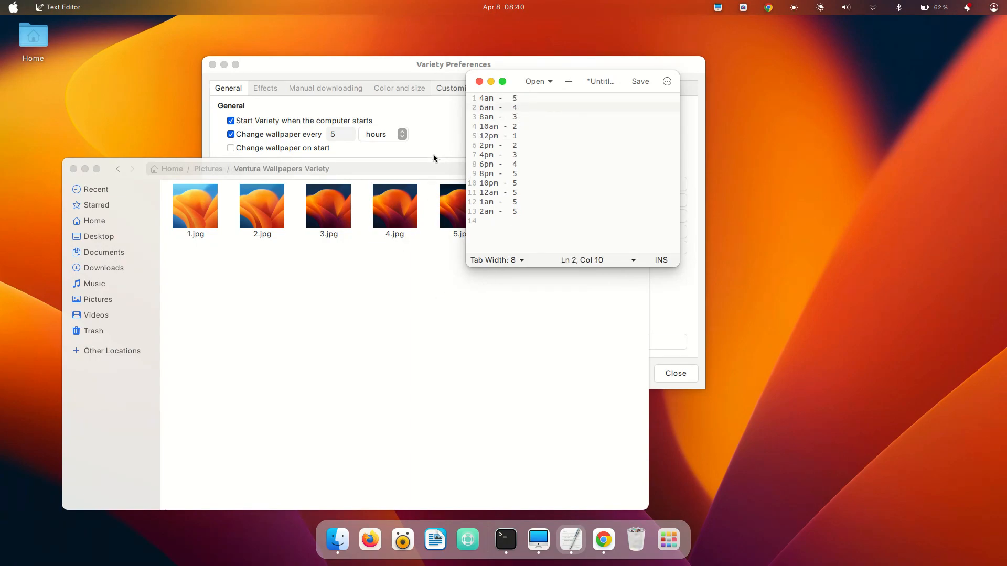
# Append running numbers to the schedule line ends, then return to the wallpaper folder
pyautogui.click(514, 97)
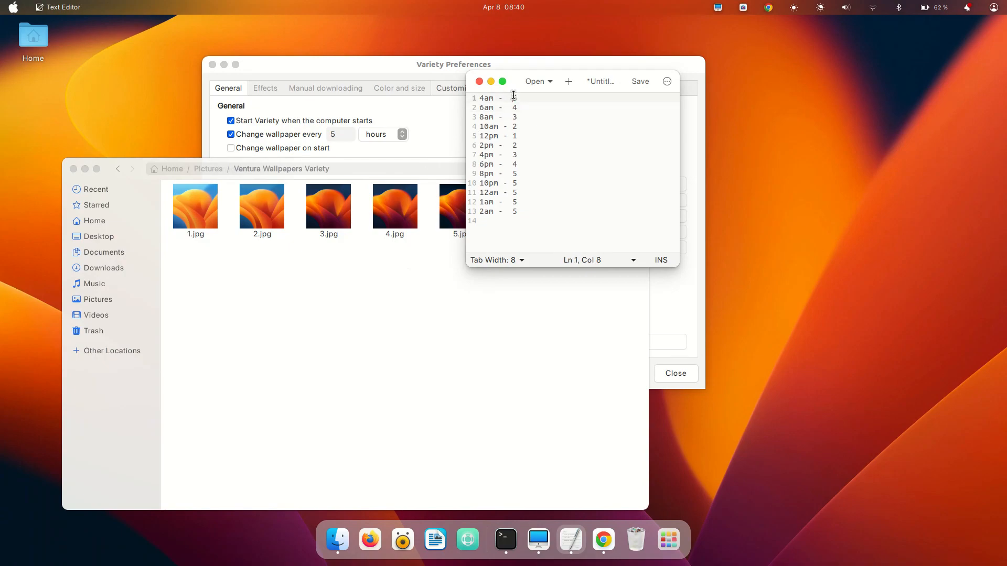
pyautogui.write('5')
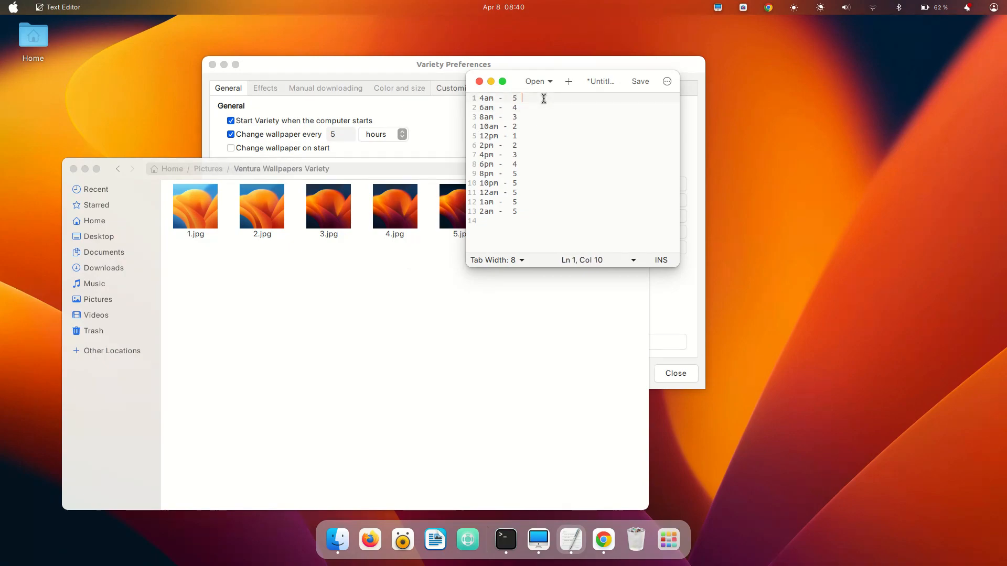
pyautogui.write('1')
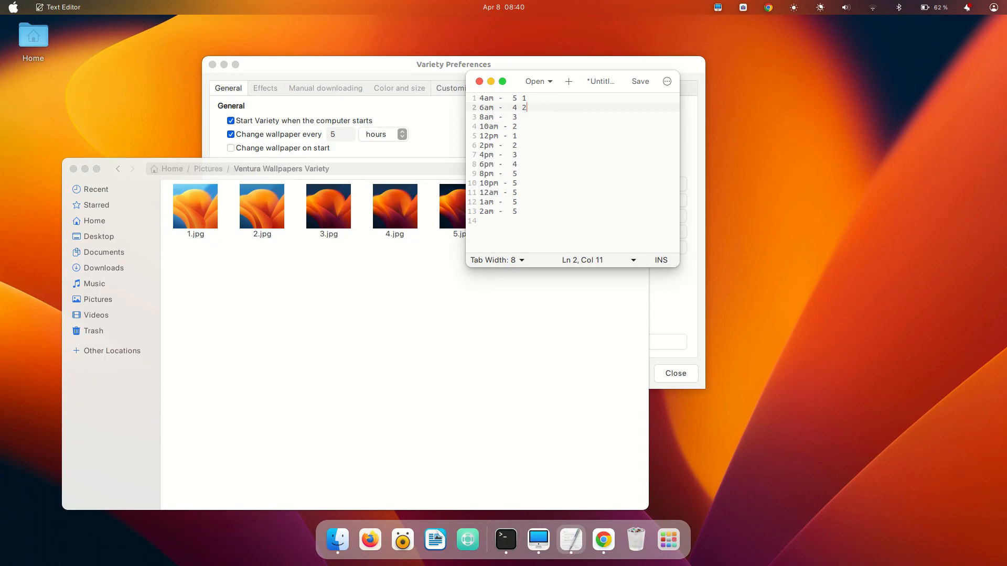
pyautogui.write('3')
pyautogui.click(578, 125)
pyautogui.write(' 4')
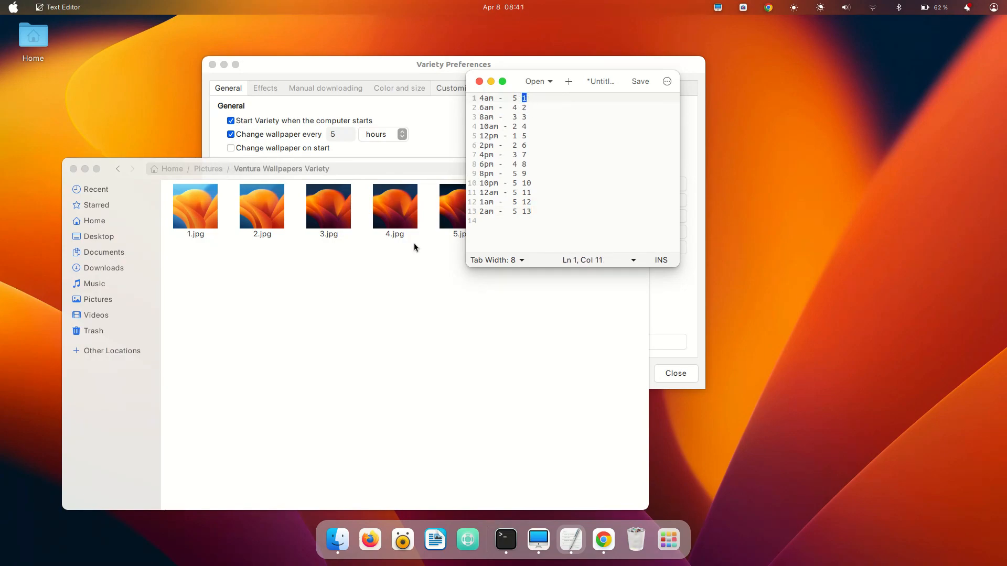
pyautogui.click(461, 206)
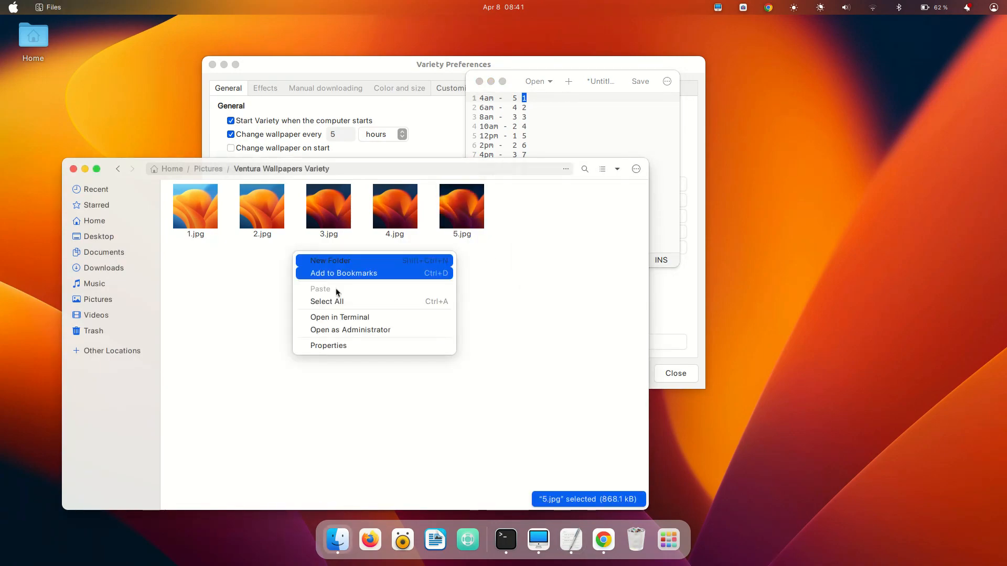
# Create a new folder named asdf inside Ventura Wallpapers Variety and open it
pyautogui.click(330, 261)
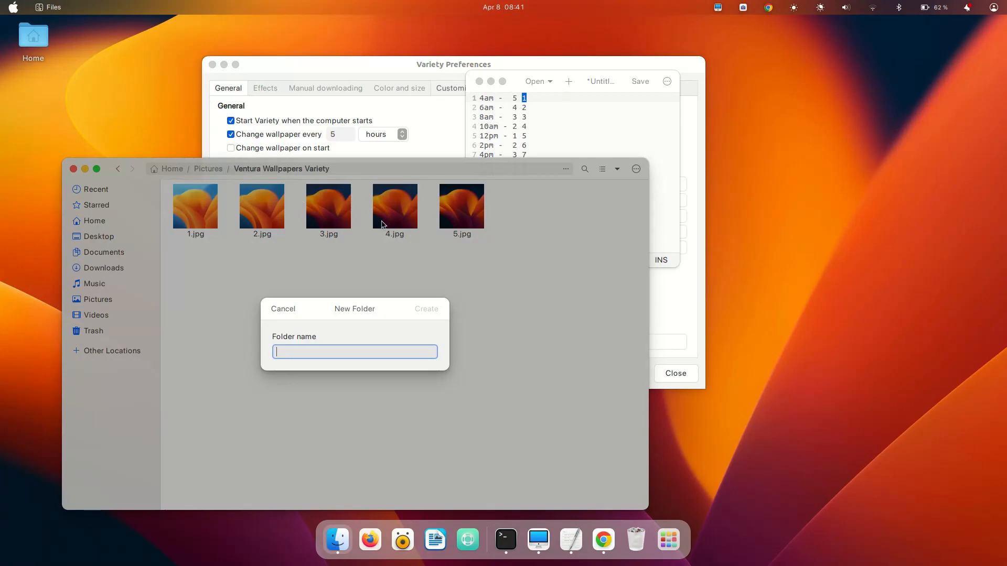
pyautogui.moveTo(491, 268)
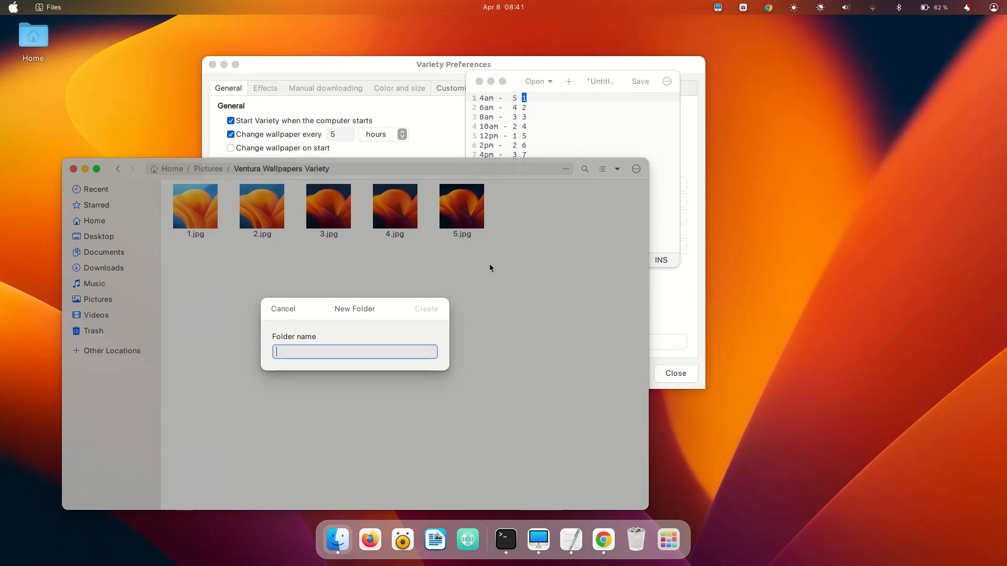
pyautogui.click(426, 309)
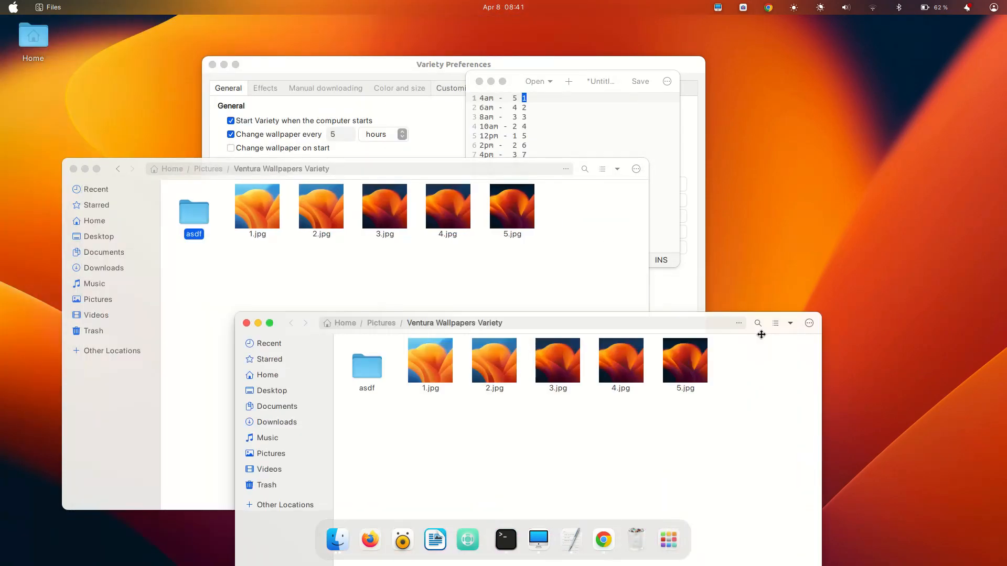
pyautogui.doubleClick(367, 359)
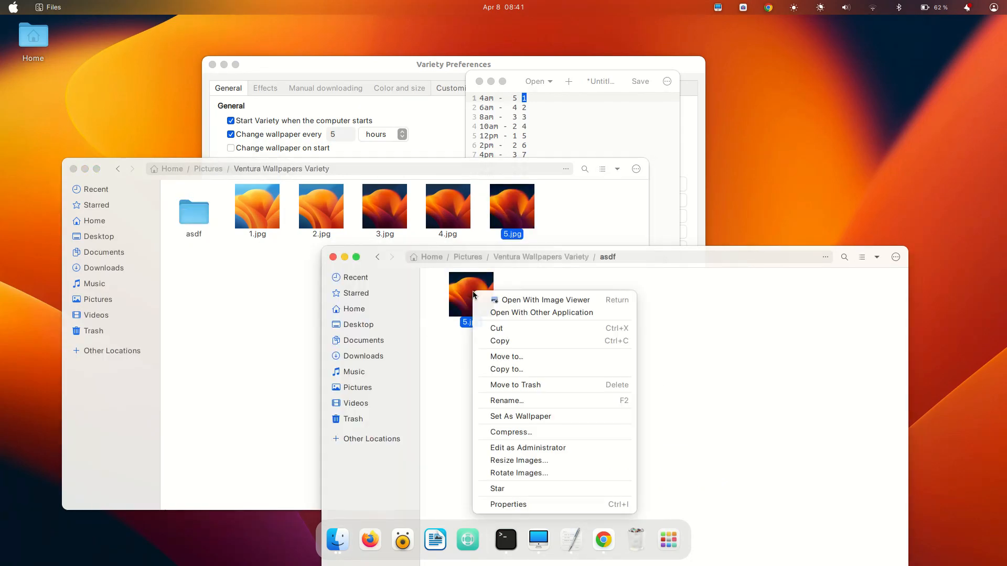
# Rename the copied image in asdf to 1.jpg and clear the selection of 2.jpg
pyautogui.click(507, 401)
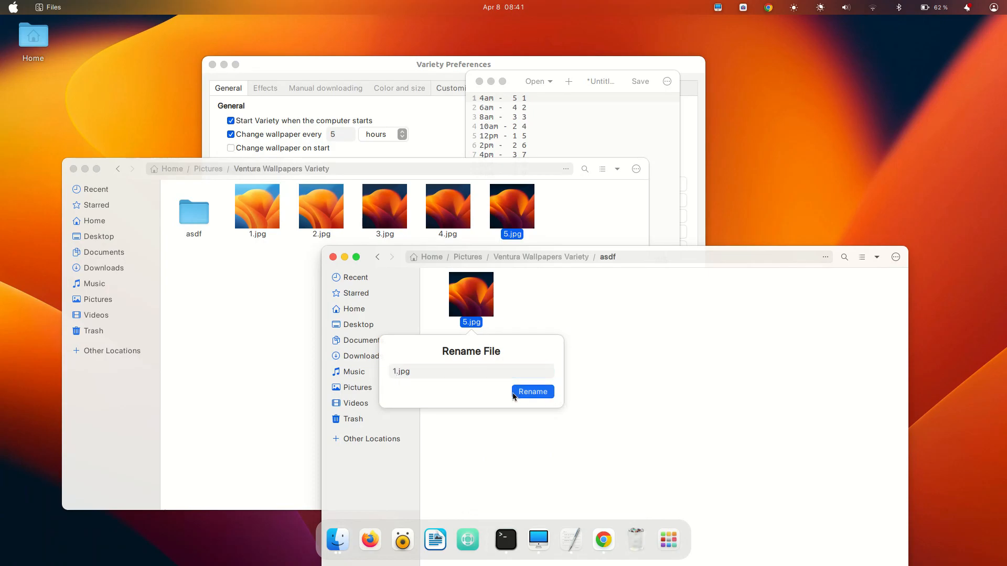
pyautogui.click(533, 391)
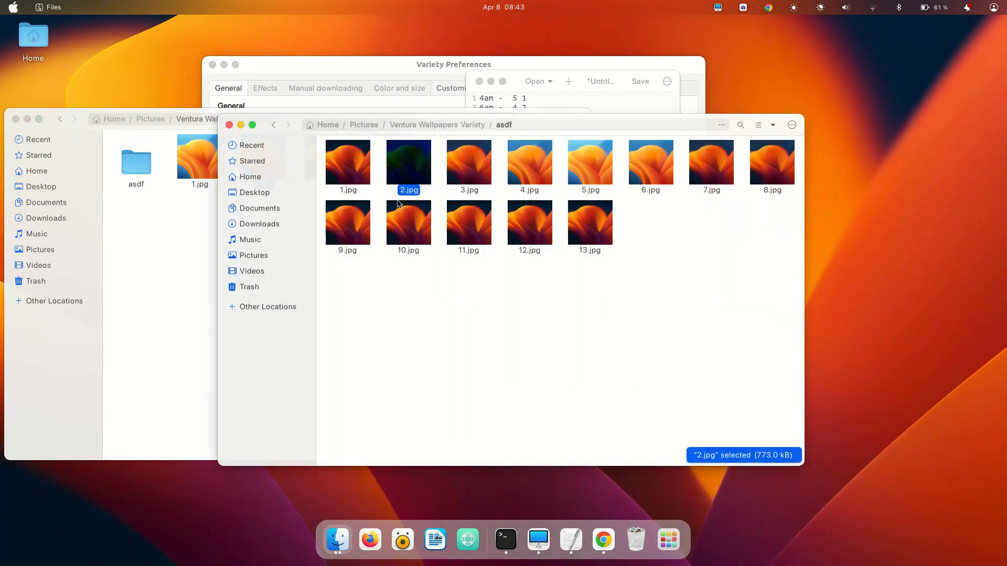
pyautogui.click(377, 170)
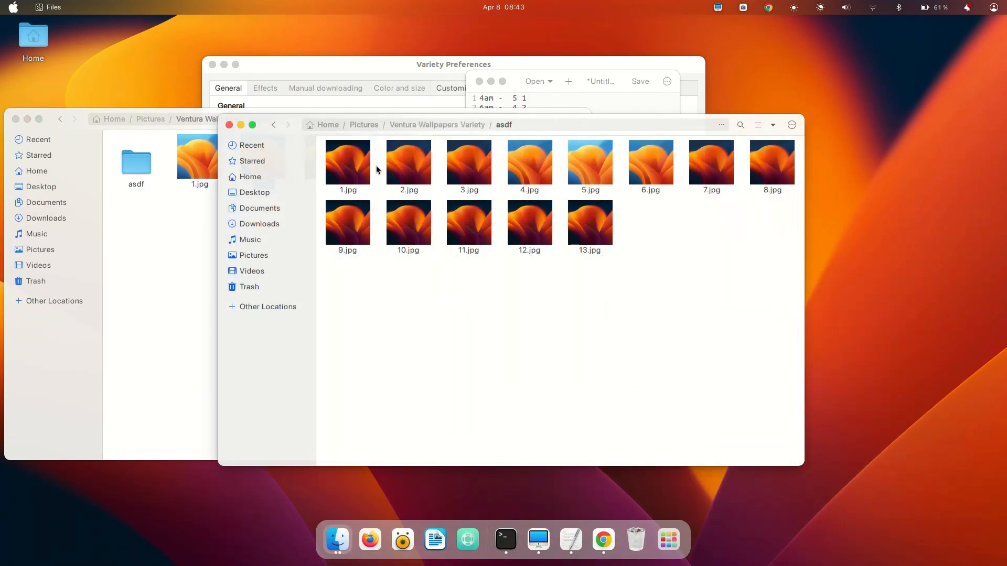
pyautogui.moveTo(573, 189)
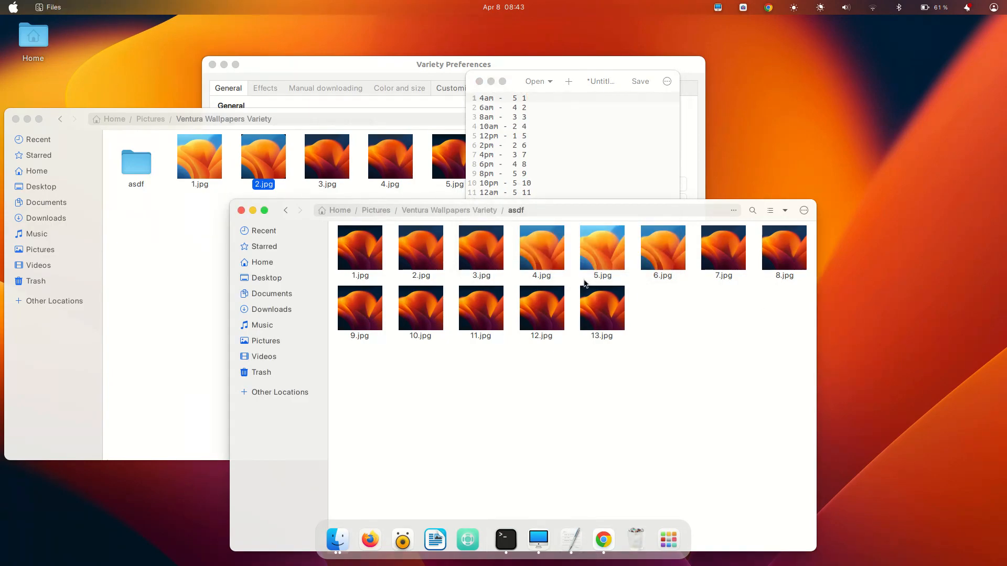
pyautogui.moveTo(403, 317)
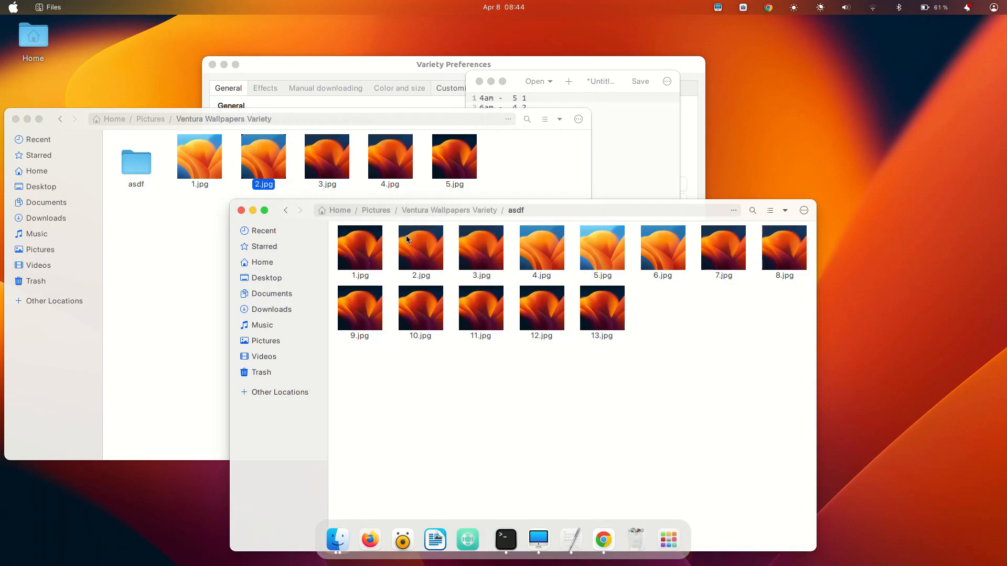
# Go up to the parent folder, then close the schedule notes without saving
pyautogui.click(286, 210)
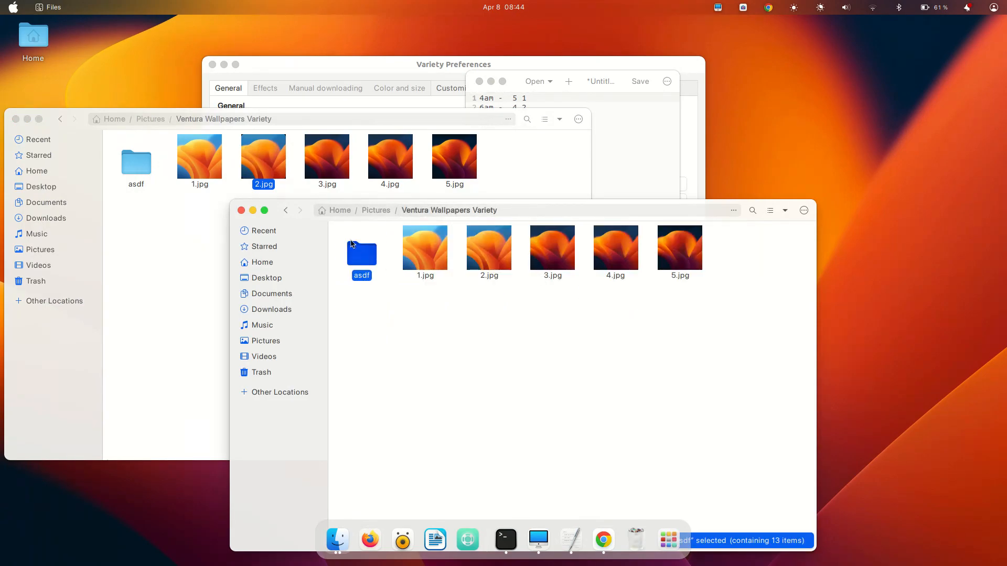
pyautogui.click(479, 81)
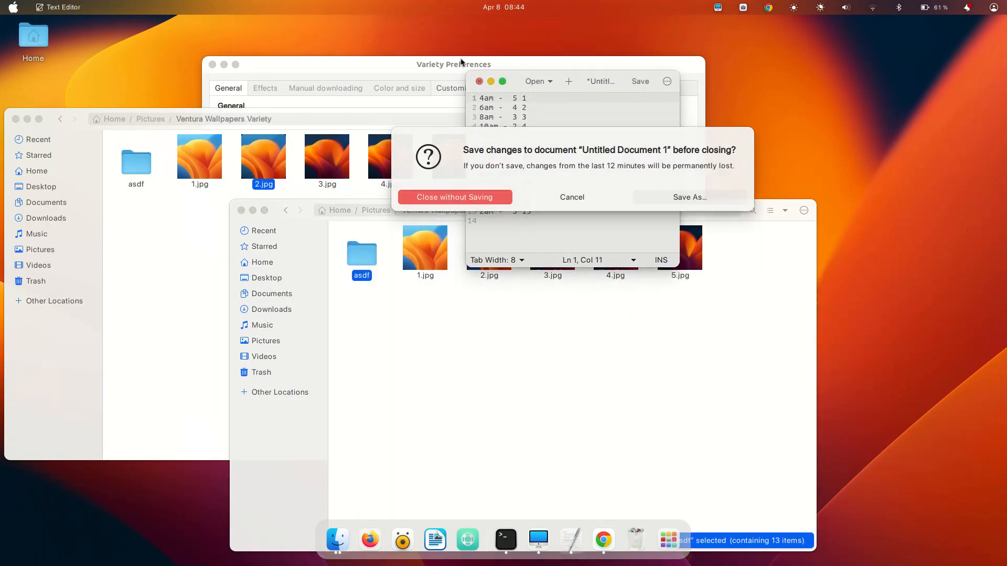
pyautogui.click(454, 197)
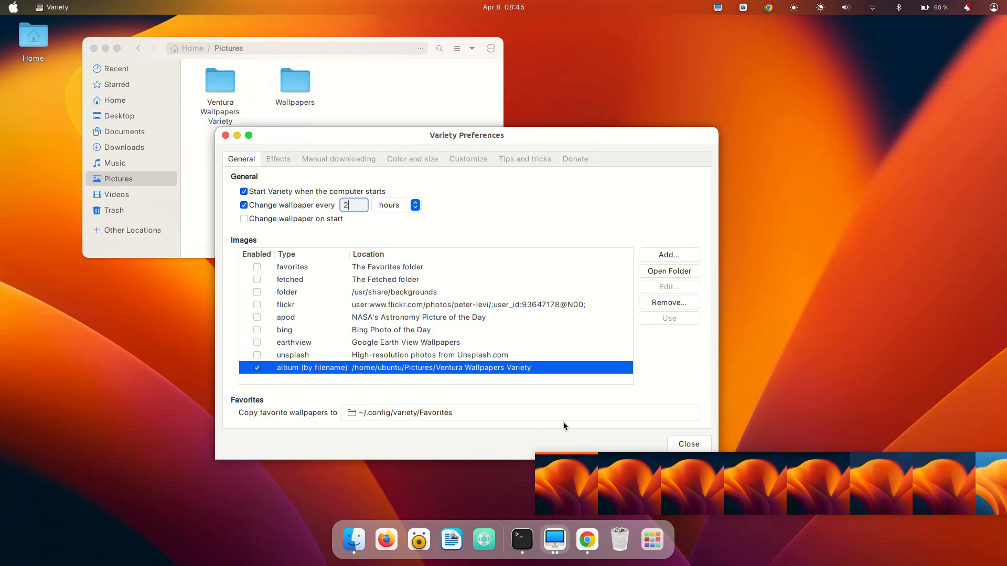
pyautogui.moveTo(564, 427)
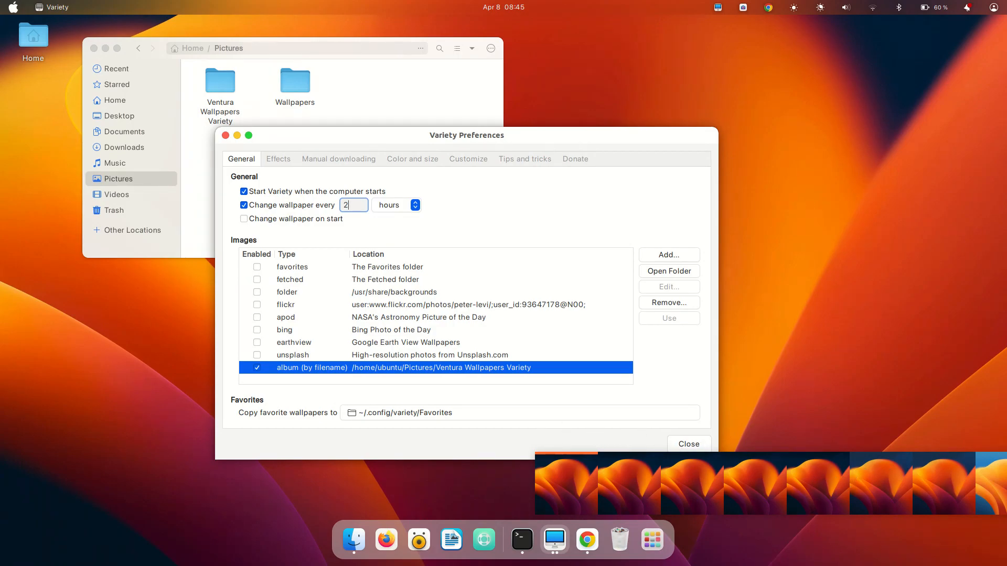
pyautogui.moveTo(536, 484)
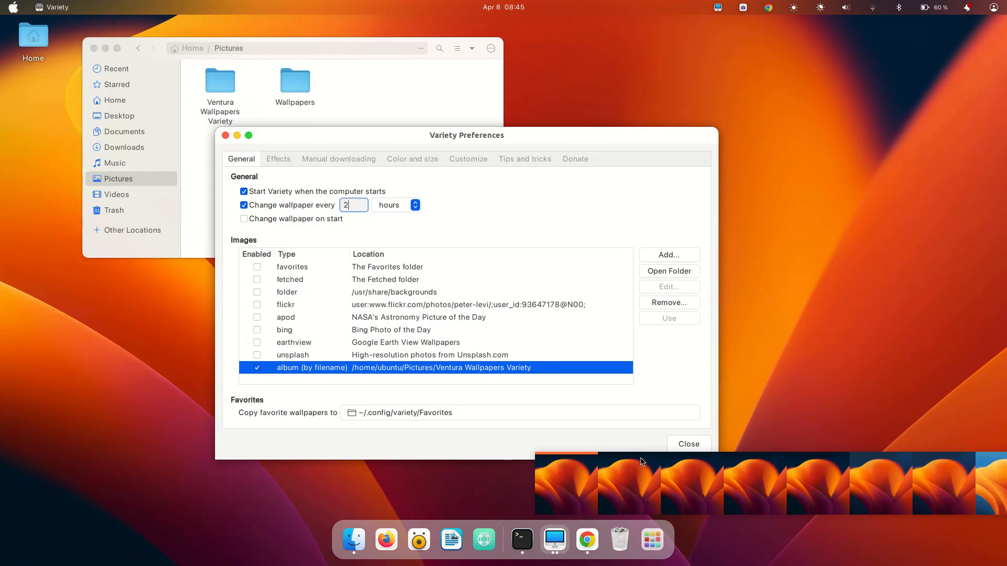
pyautogui.moveTo(457, 432)
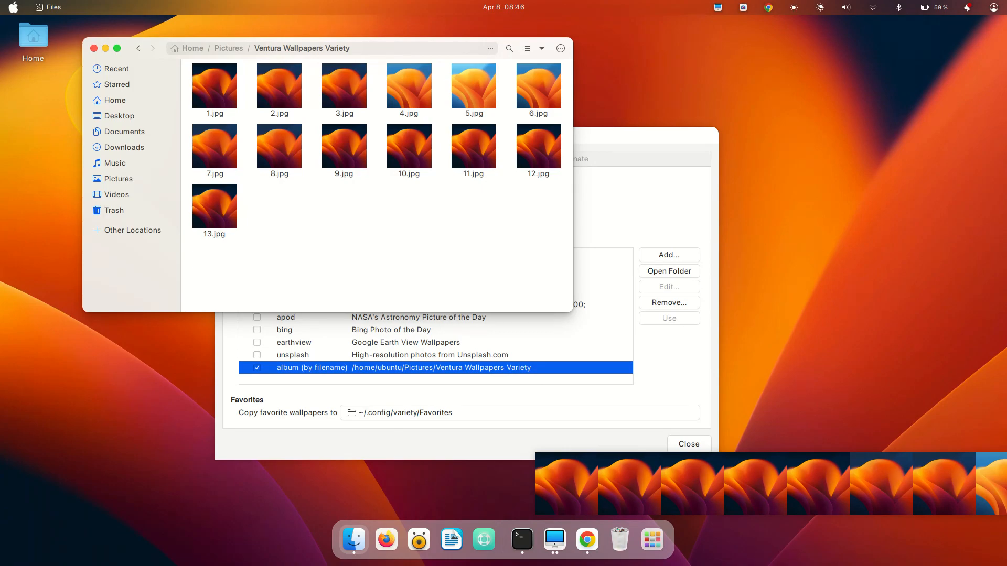
# Deselect 3.jpg, move the Files window to the upper left and close it
pyautogui.click(344, 85)
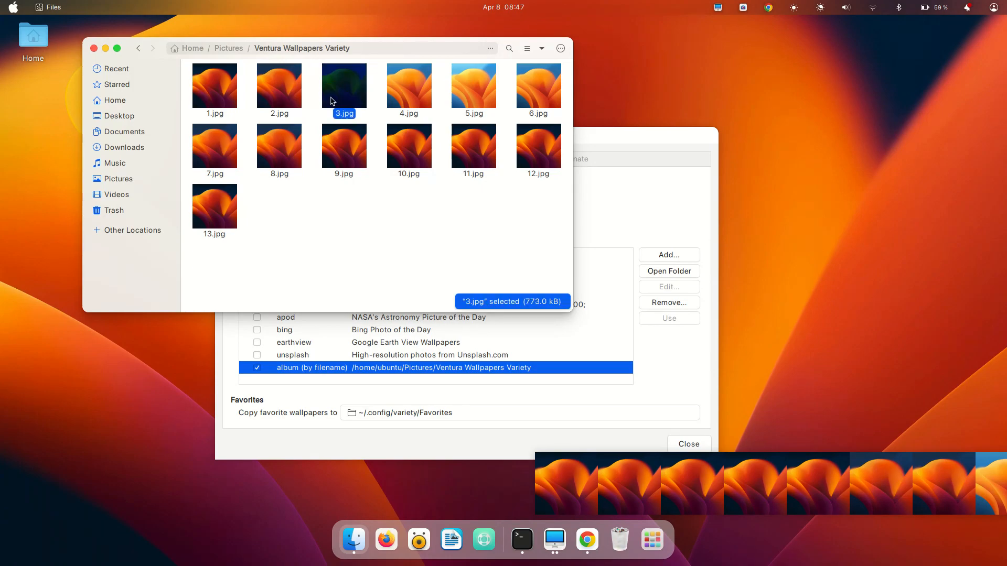
pyautogui.moveTo(334, 97)
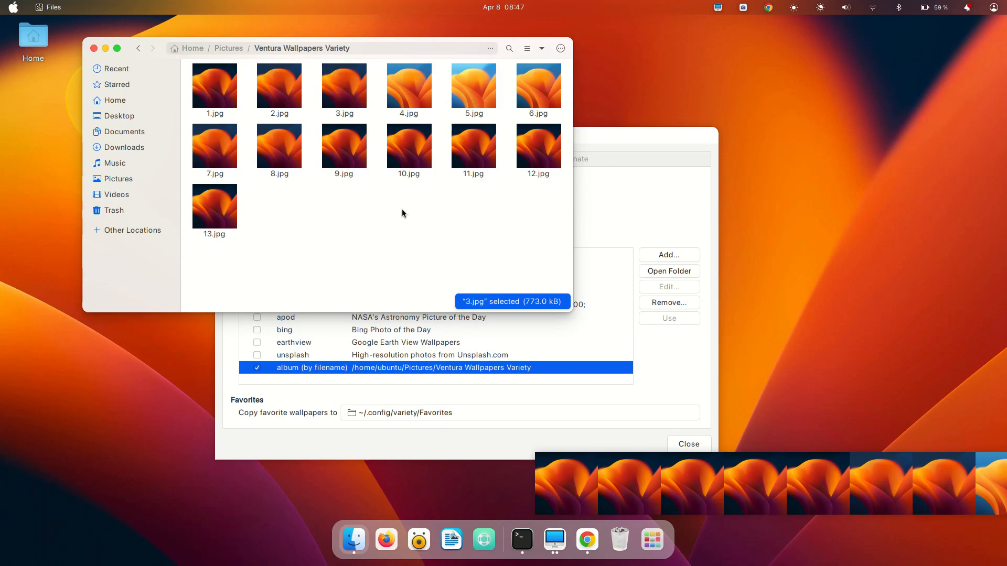
pyautogui.click(344, 85)
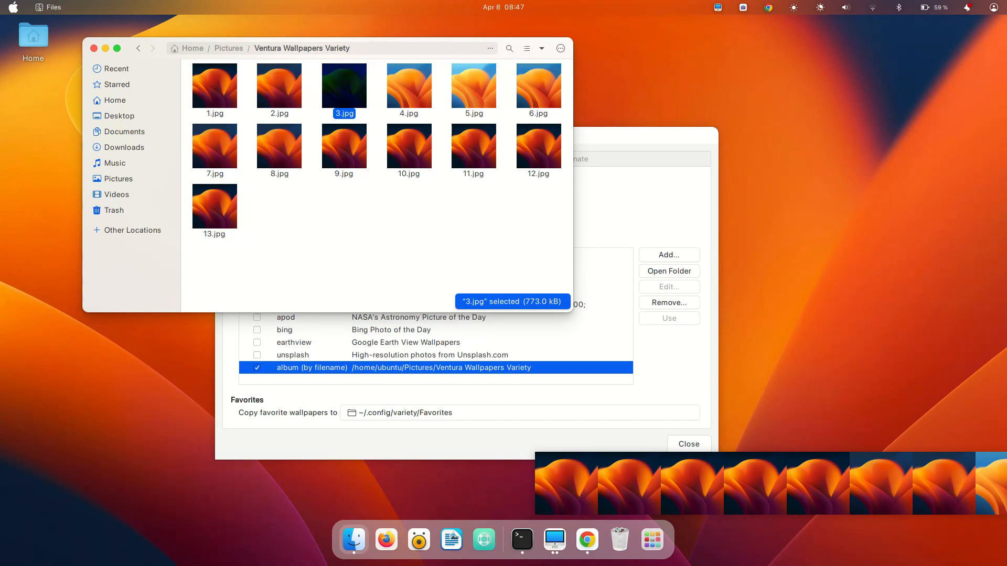
pyautogui.click(382, 252)
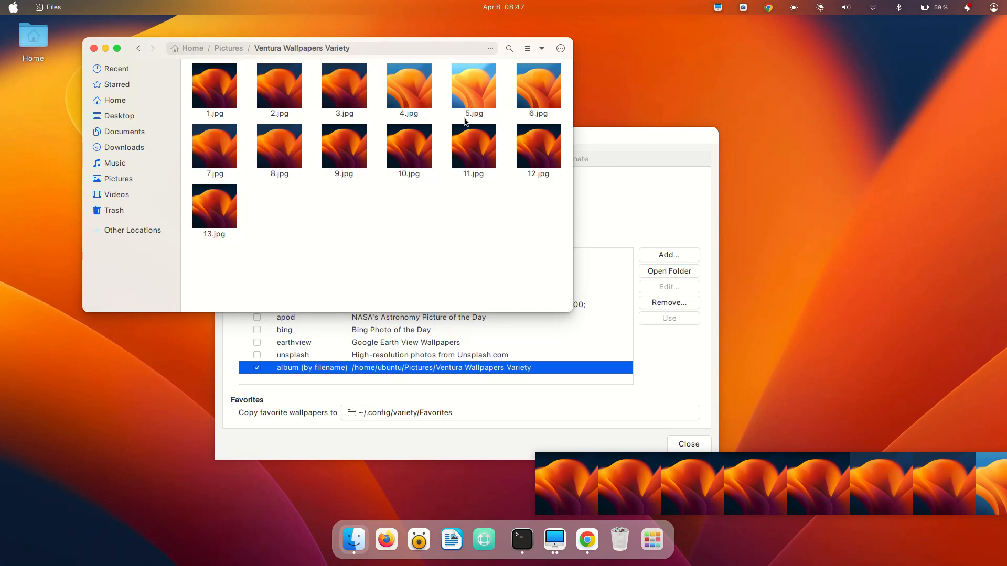
pyautogui.moveTo(333, 48); pyautogui.dragTo(382, 97)
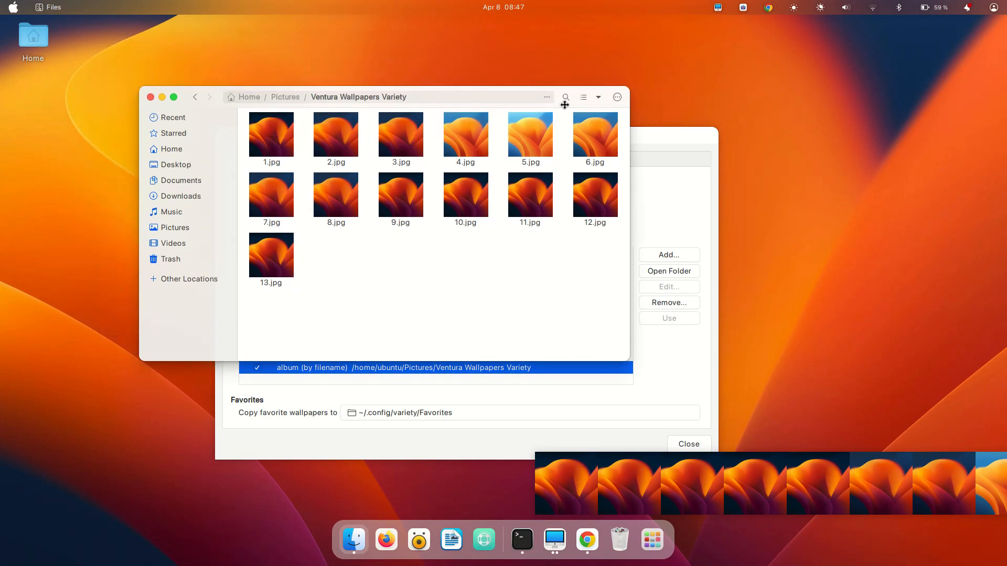
pyautogui.moveTo(357, 96); pyautogui.dragTo(221, 59)
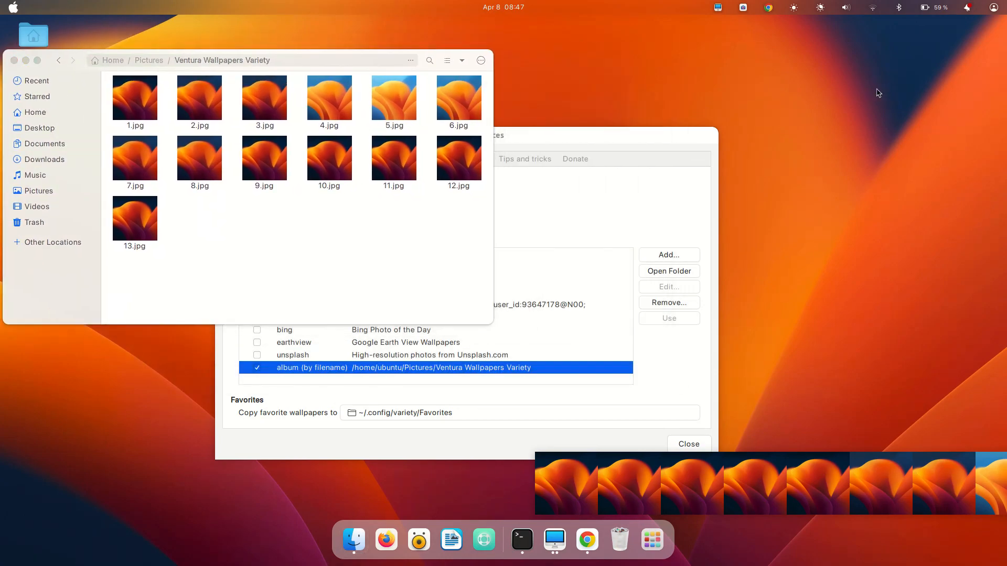
pyautogui.moveTo(494, 19)
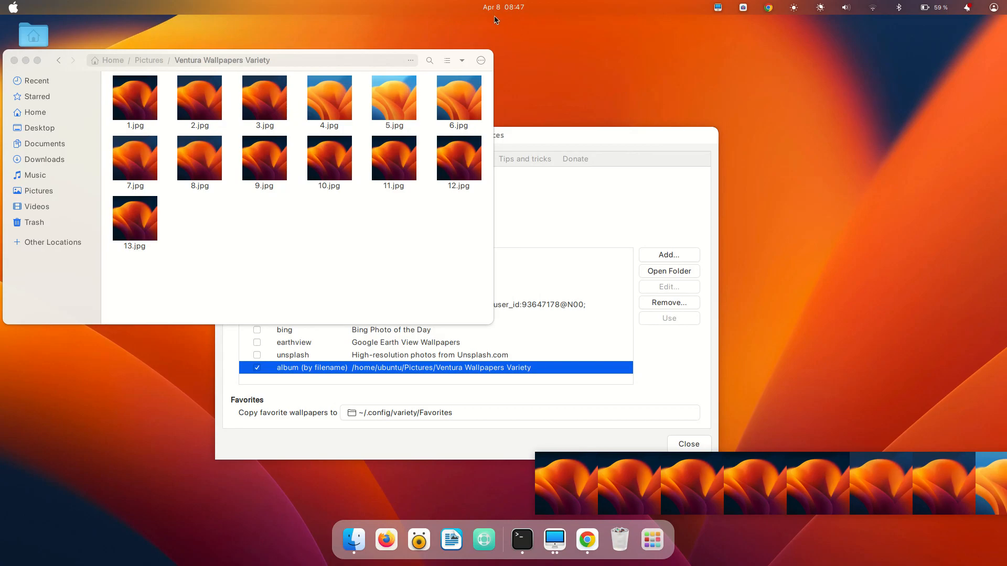
pyautogui.moveTo(425, 80)
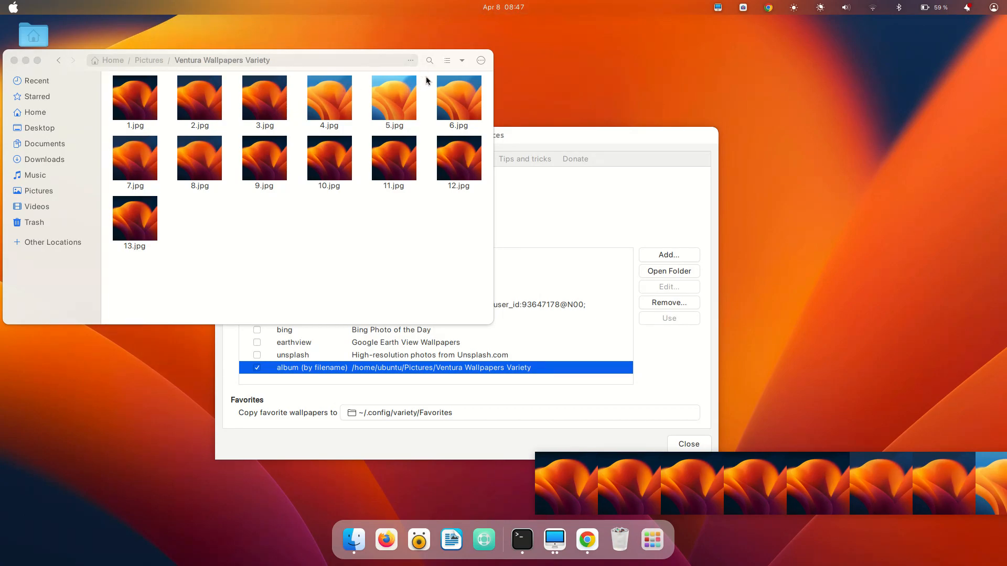
pyautogui.moveTo(459, 66)
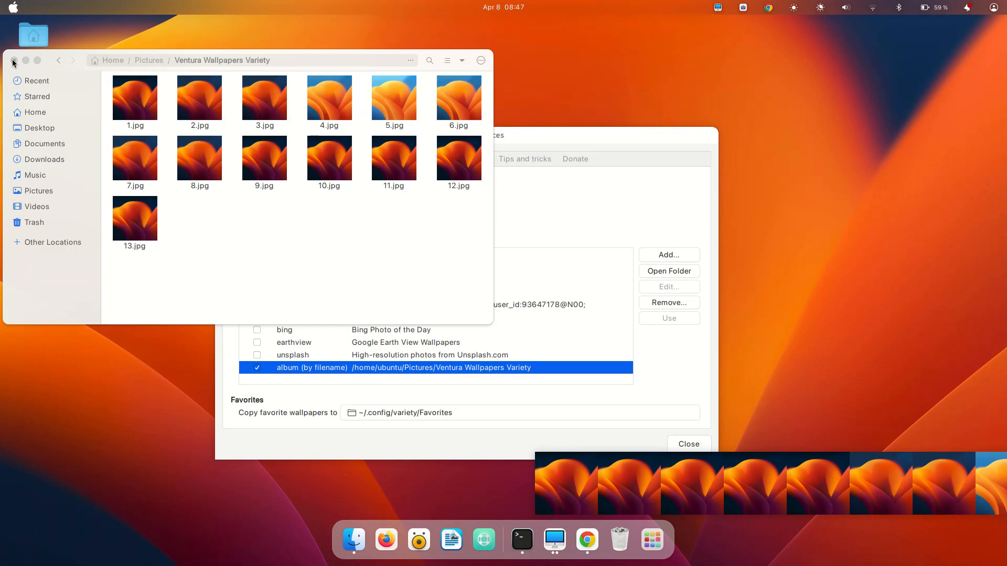
pyautogui.click(13, 62)
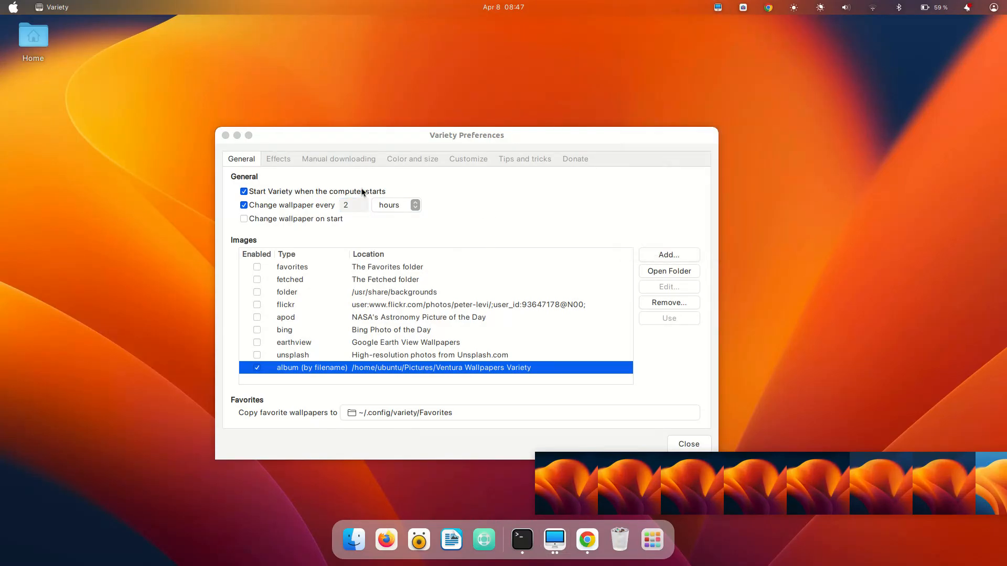
# Show the Variety indicator menu from the top bar
pyautogui.click(717, 7)
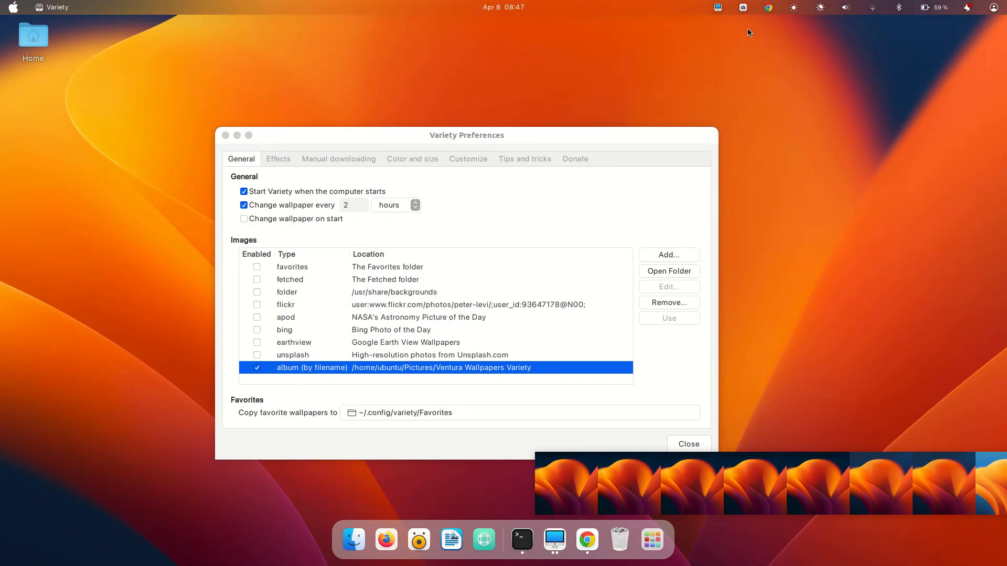
pyautogui.moveTo(705, 33)
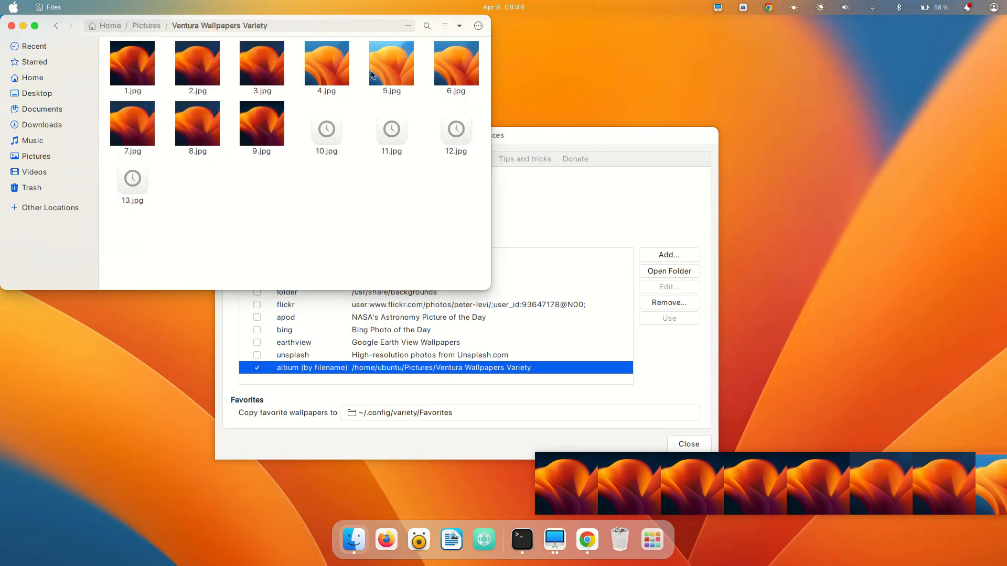
# Check 5.jpg, then select and view 4.jpg to compare against the desktop wallpaper
pyautogui.click(391, 62)
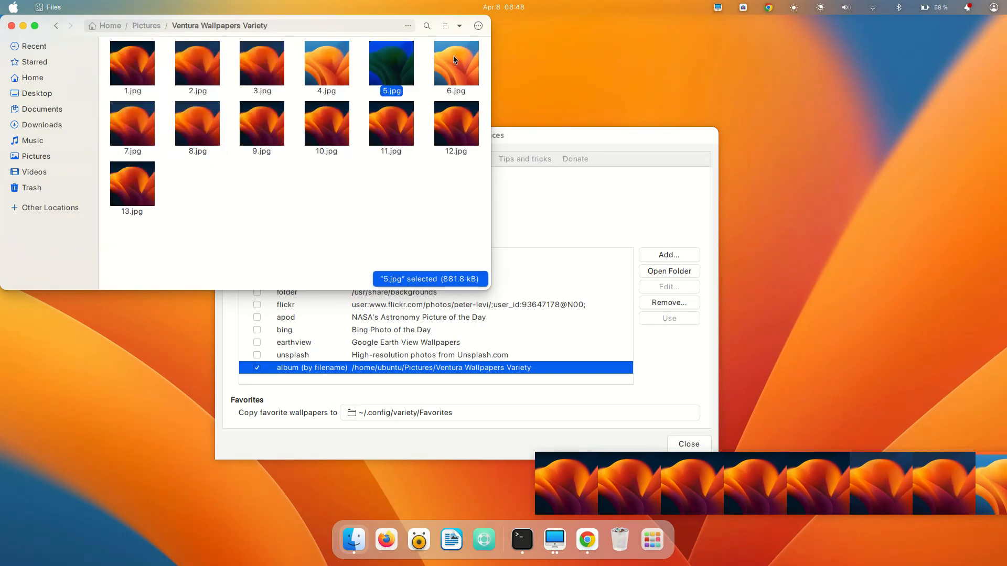
pyautogui.moveTo(713, 34)
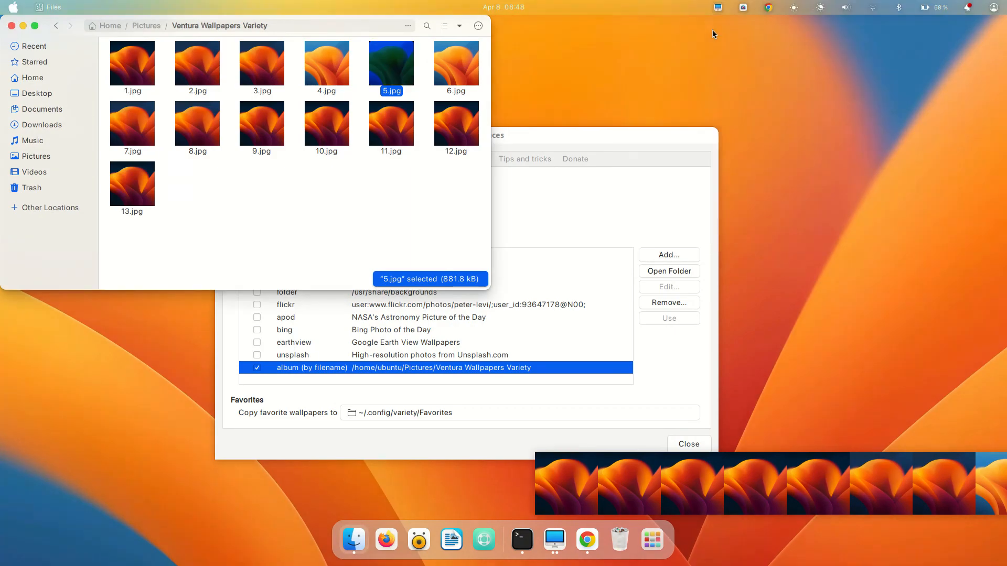
pyautogui.click(471, 189)
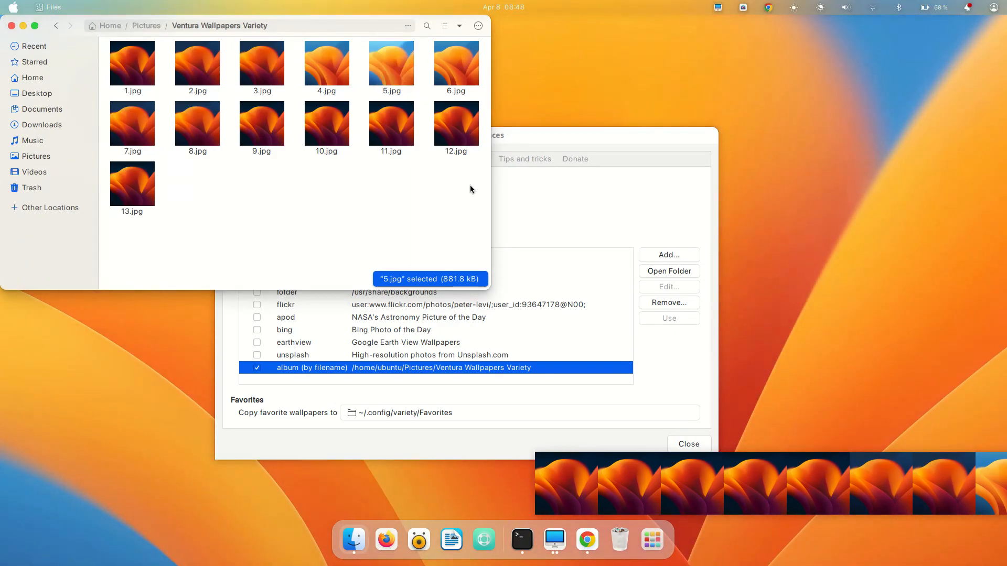
pyautogui.click(326, 62)
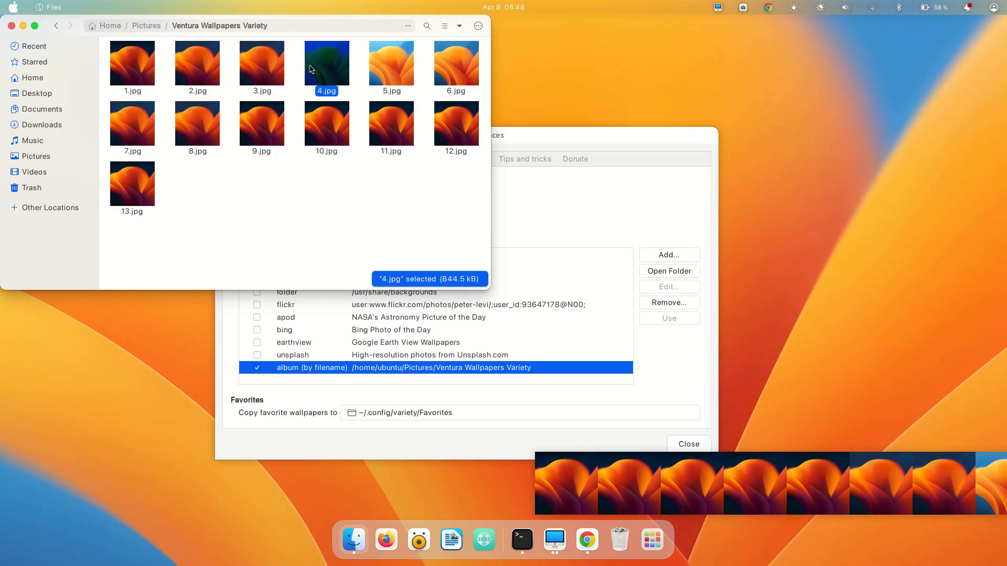
pyautogui.doubleClick(326, 62)
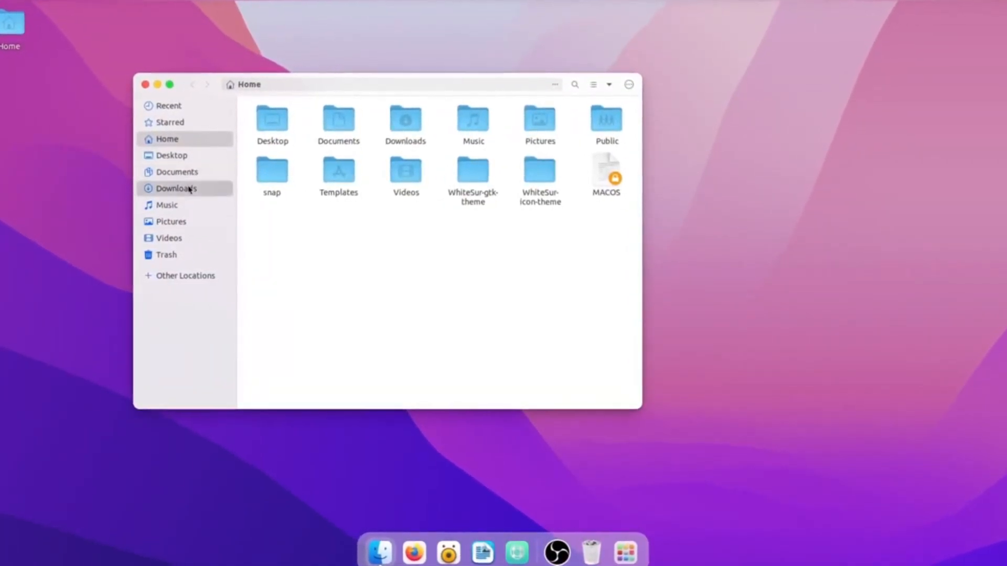
# From the Activities overview, switch to the first workspace showing the Files Home window
pyautogui.click(405, 122)
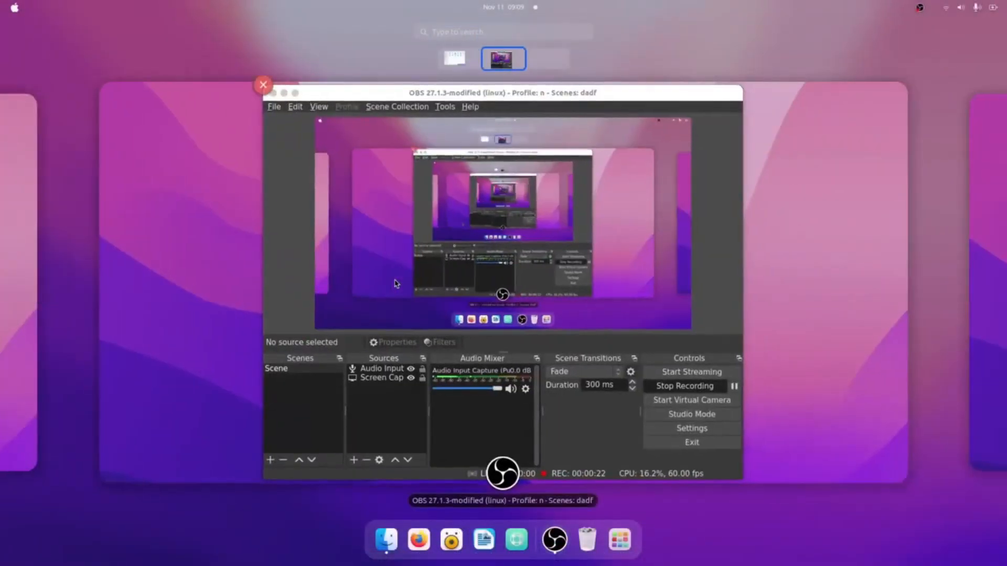
pyautogui.click(458, 58)
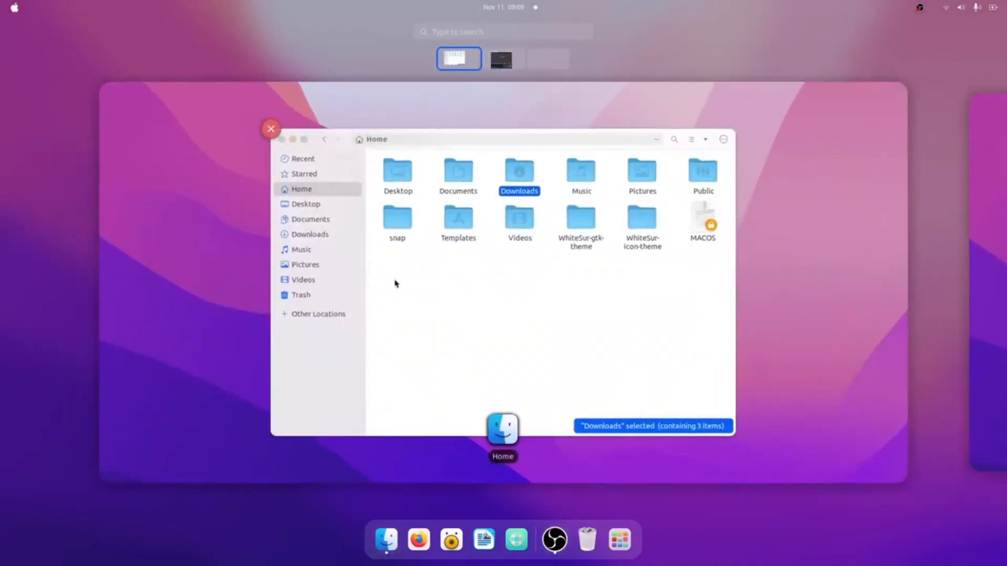